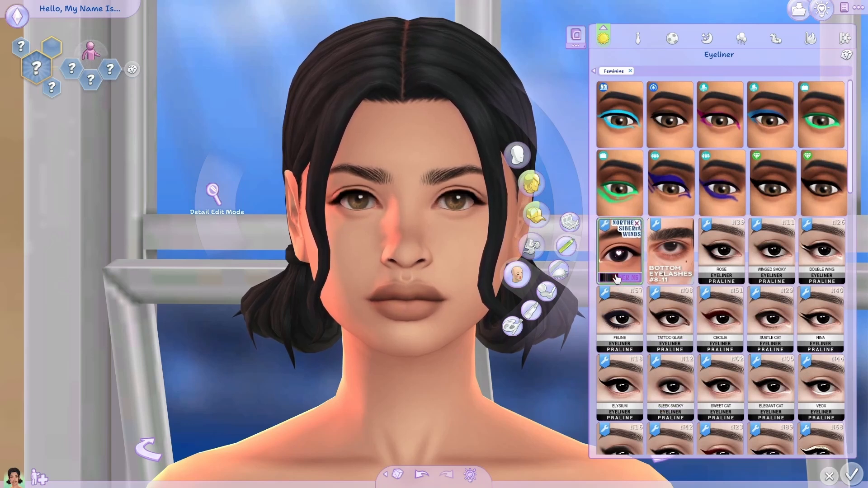
- Try eyeliner styles, apply a sharper winged eyeliner, then add a cheek detail under the eyes
click(822, 181)
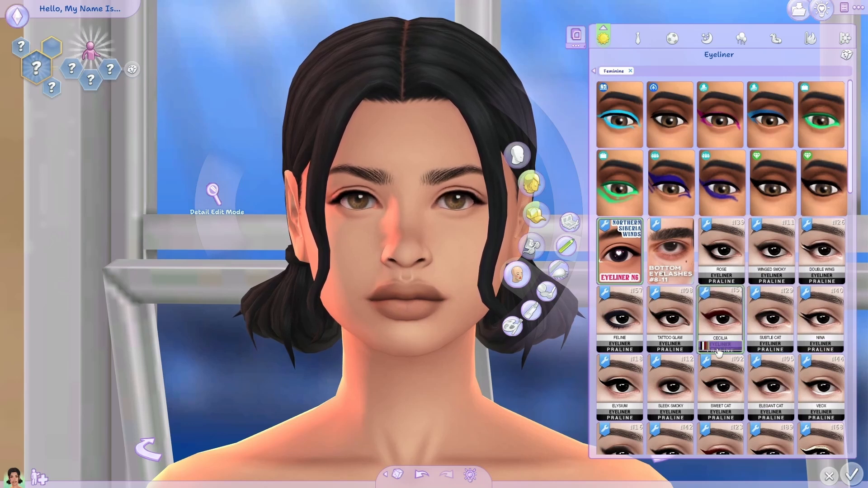
click(668, 312)
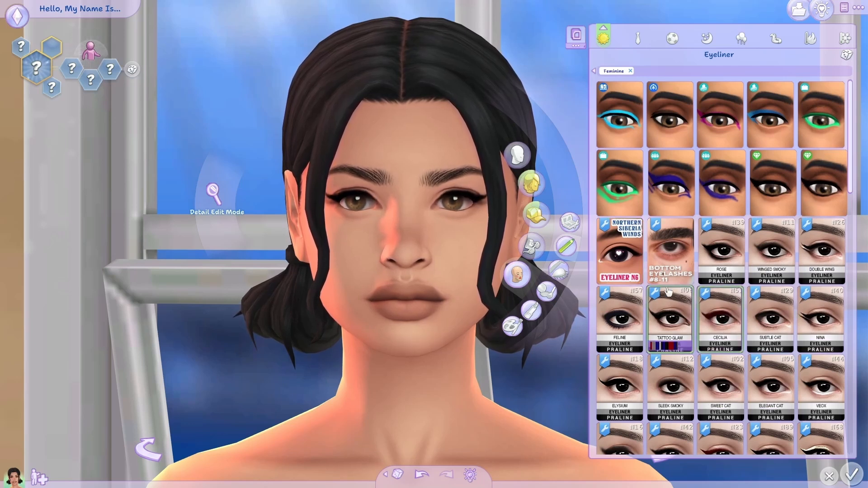
click(669, 252)
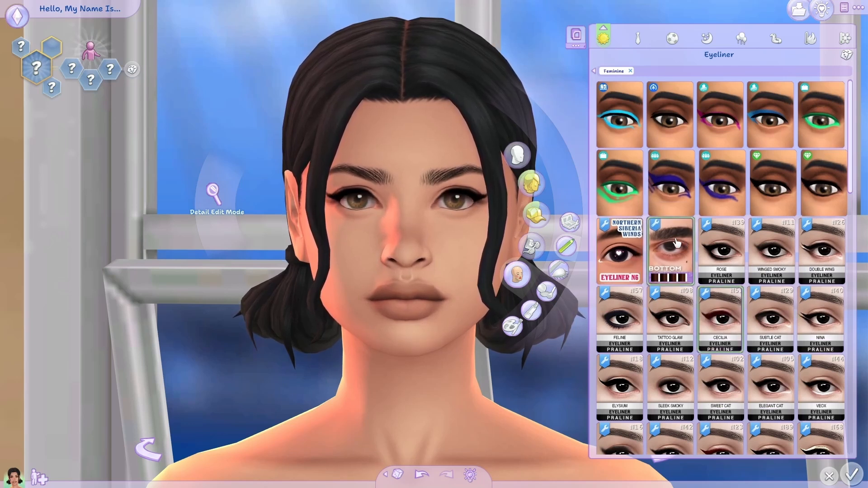
scroll(down, 3)
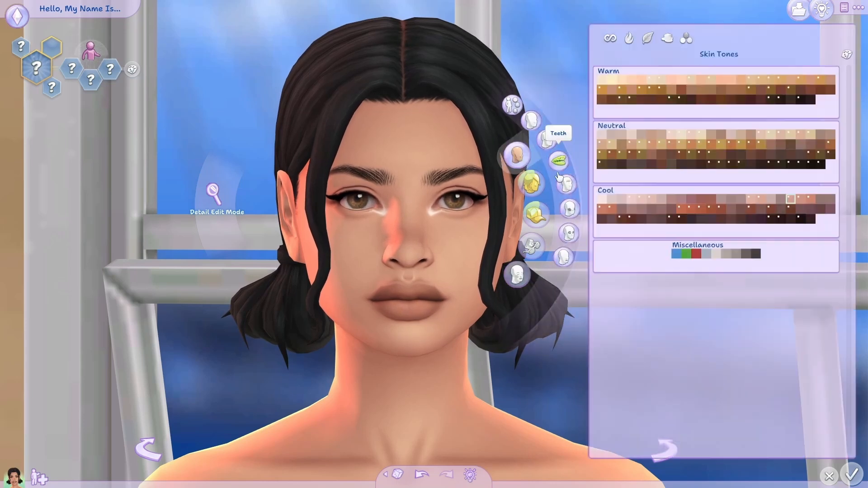
click(568, 209)
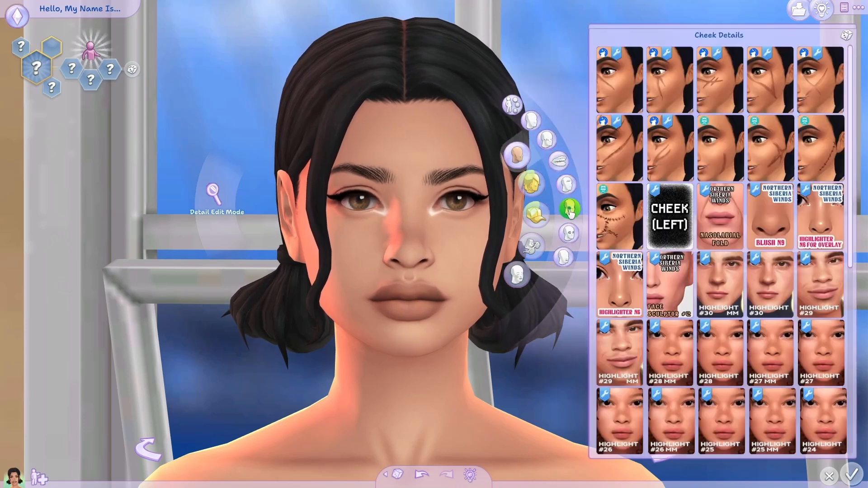
click(769, 282)
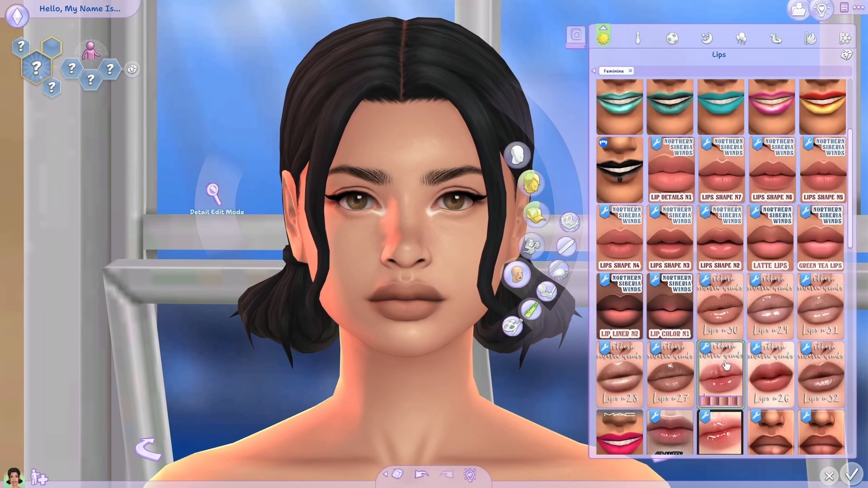
- Try glossy lip colours and settle on pink lips for the sim
scroll(down, 3)
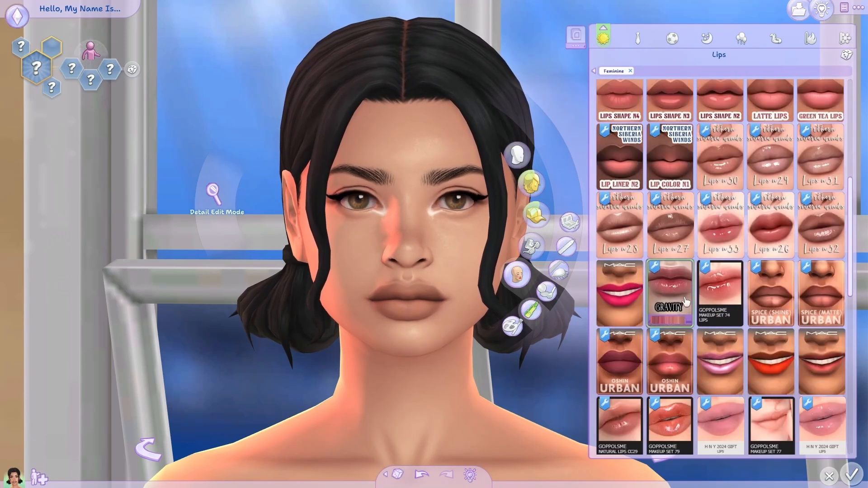
click(668, 292)
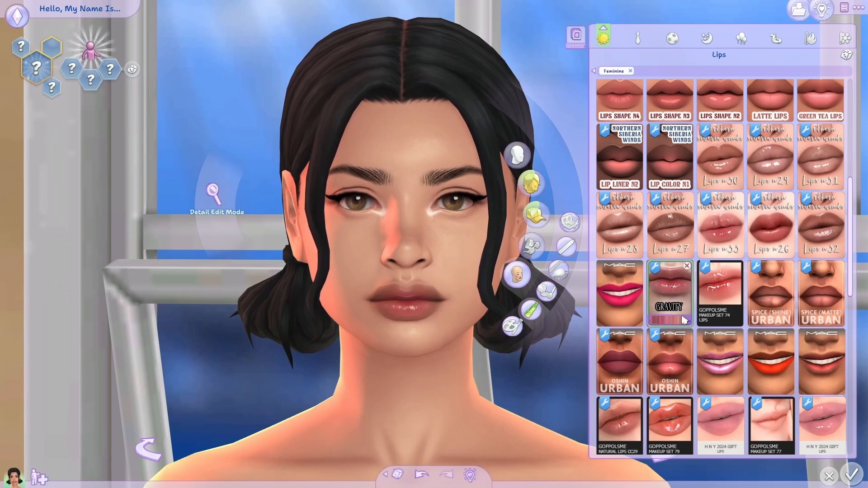
scroll(down, 3)
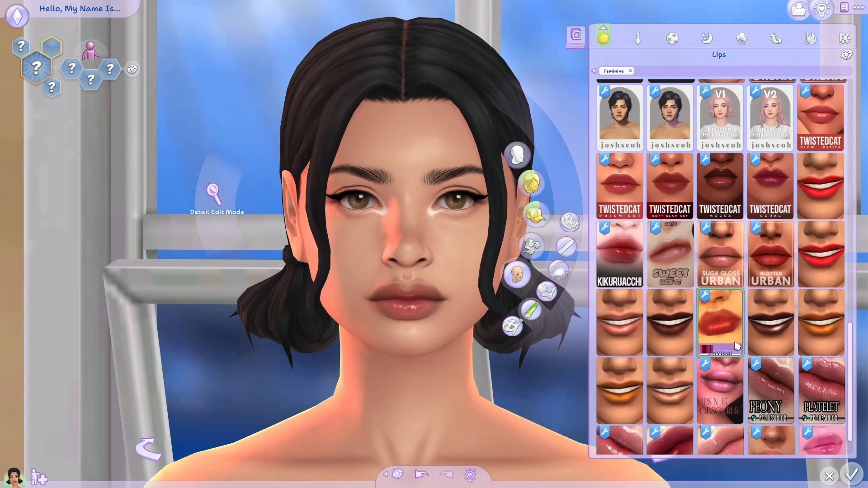
click(769, 253)
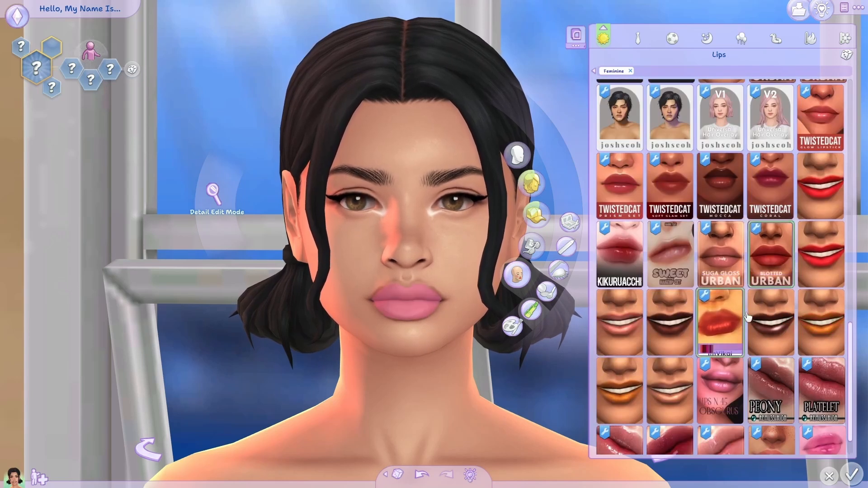
click(851, 476)
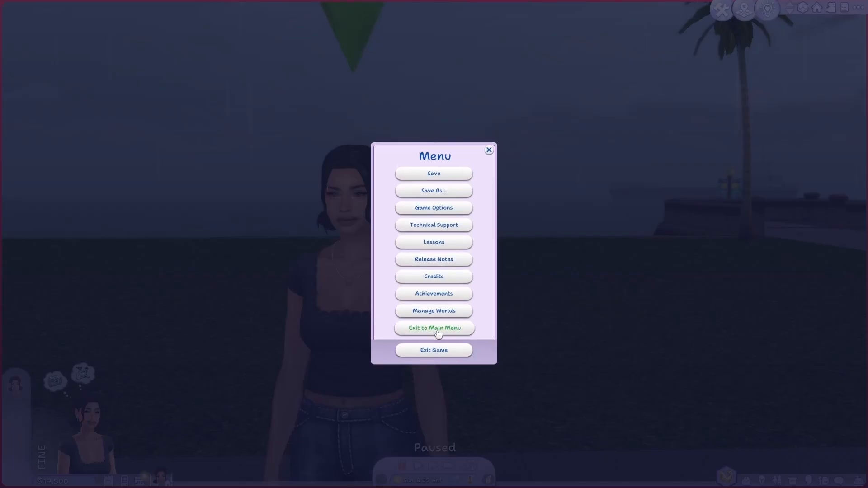
- Save the game, then export the sim as a 3D model from TS4 SimRipper
click(433, 174)
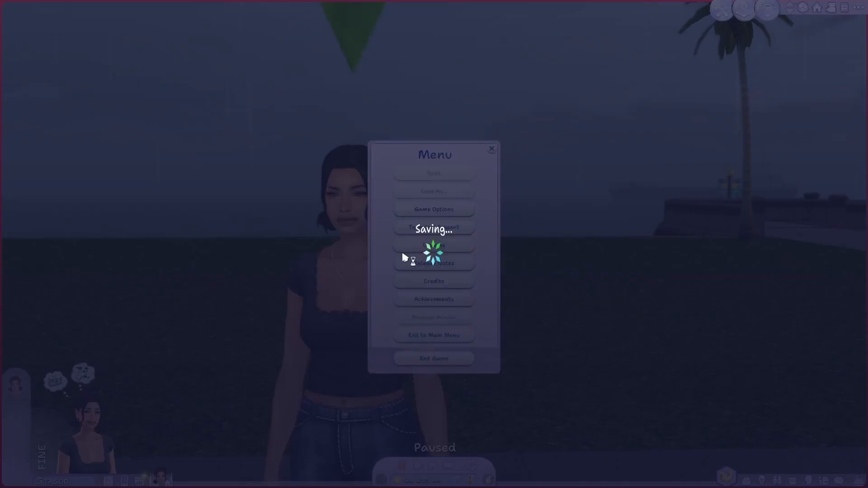
click(490, 148)
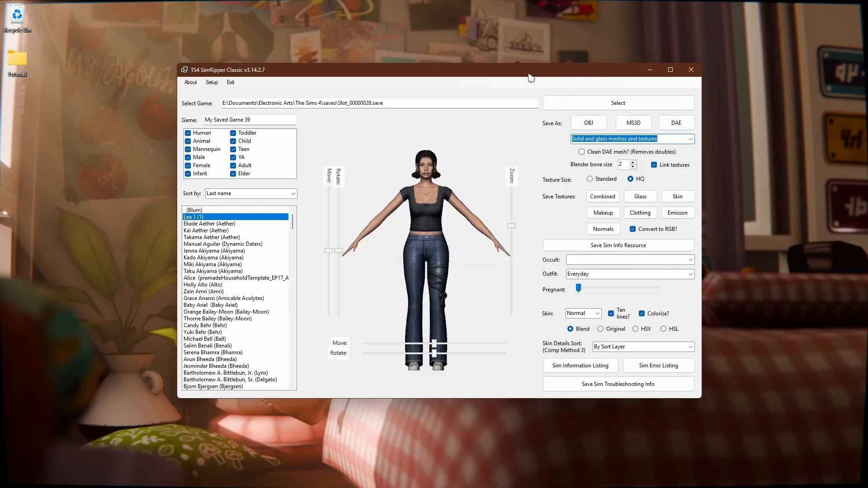
click(675, 122)
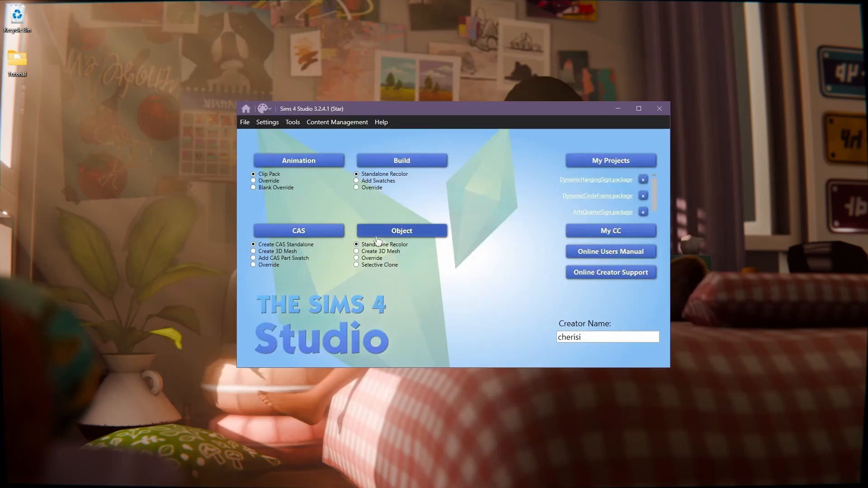
- Start a Selective Clone object project and save the package as Tutorial_decosim
click(356, 265)
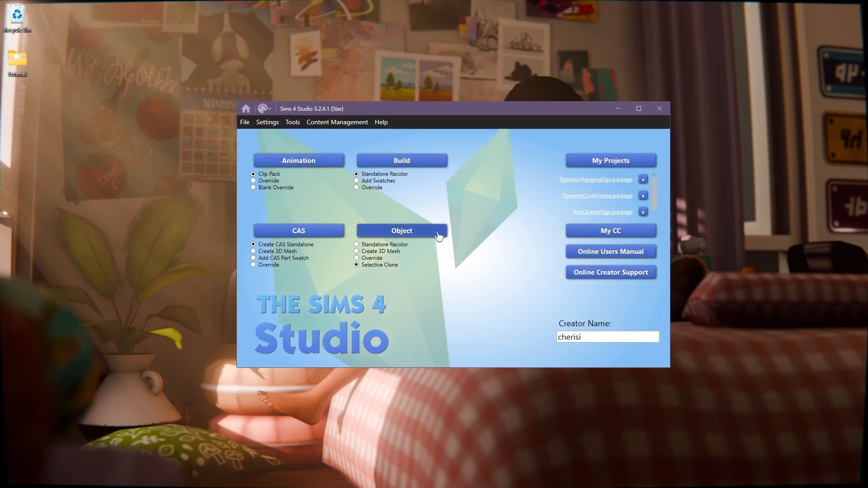
click(401, 231)
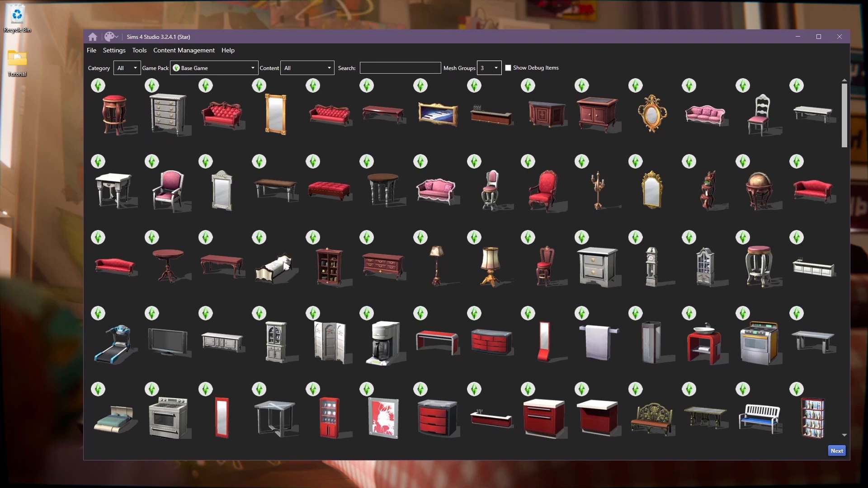
mouse_move(275, 268)
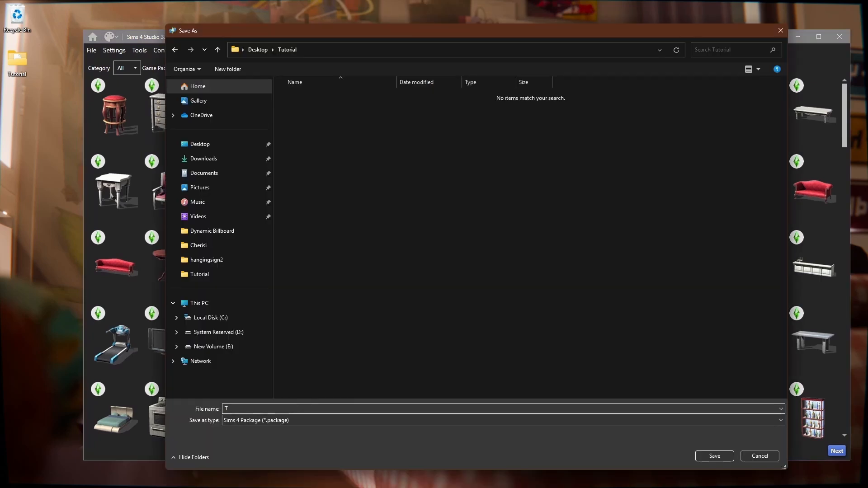
text(utorial_d)
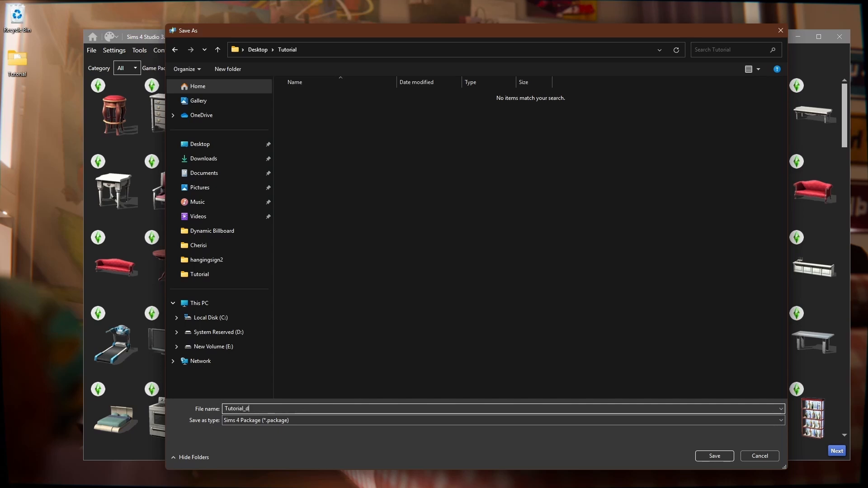
text(ecos)
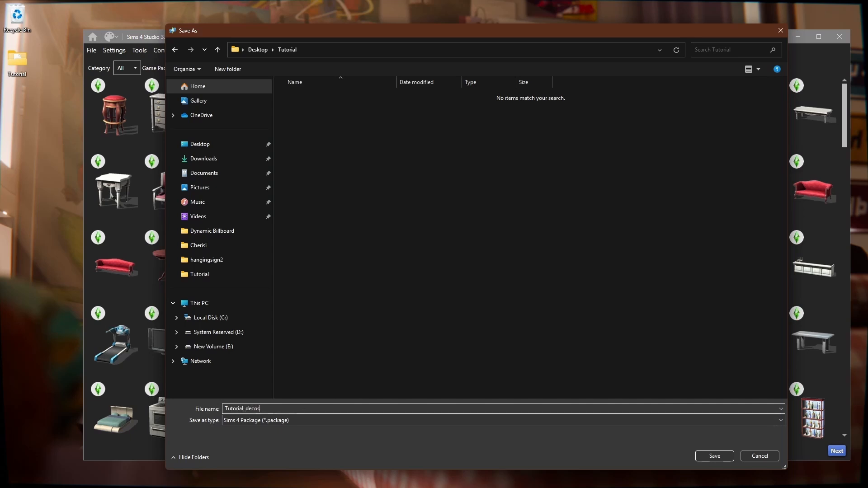
click(713, 455)
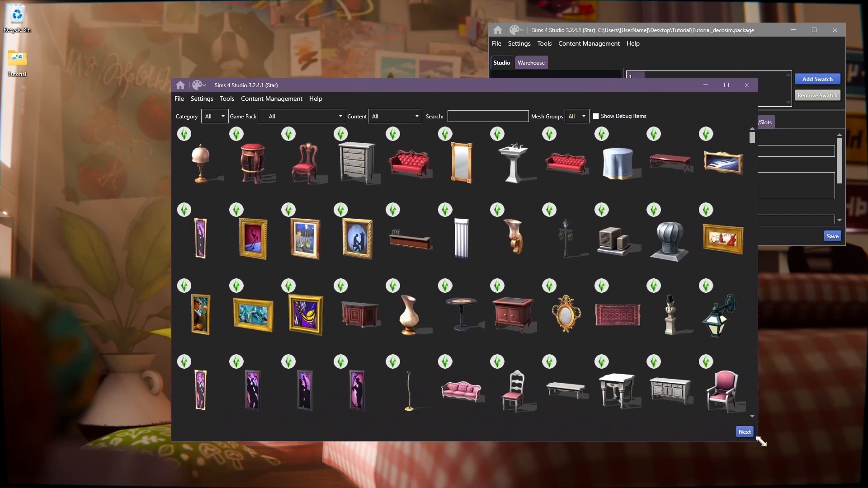
- Reposition the object catalog window and include debug items in it
drag(246, 85, 208, 60)
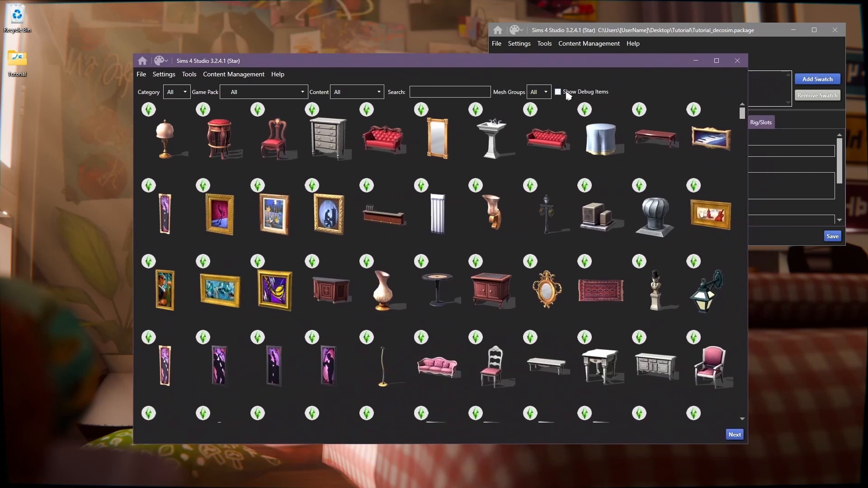
mouse_move(567, 95)
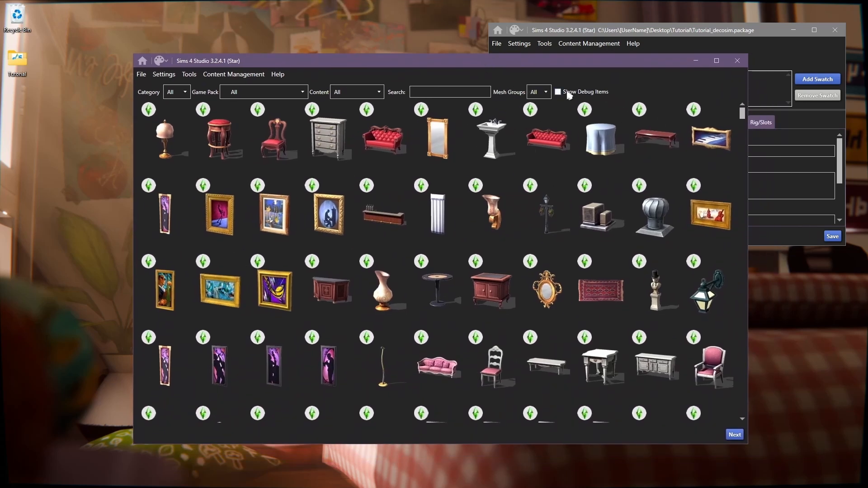
click(557, 91)
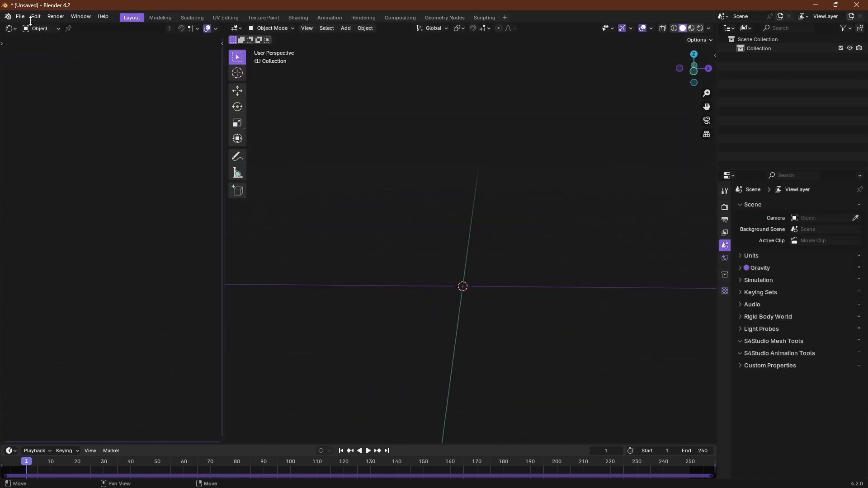
- Import the ripped Lea1 sim model and view the copied mesh's modifier settings
click(19, 16)
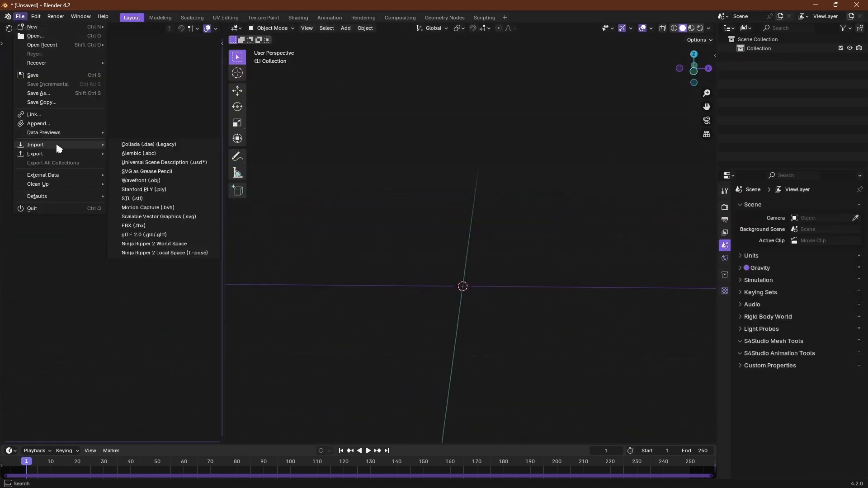
mouse_move(161, 145)
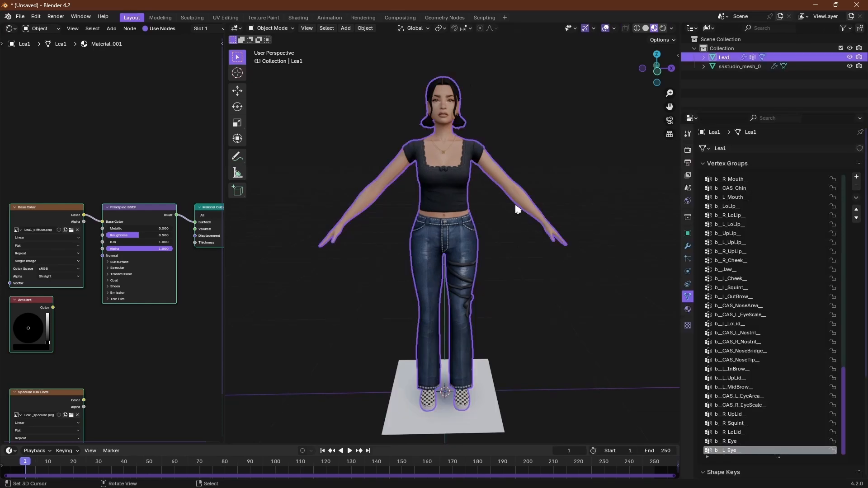
mouse_move(516, 348)
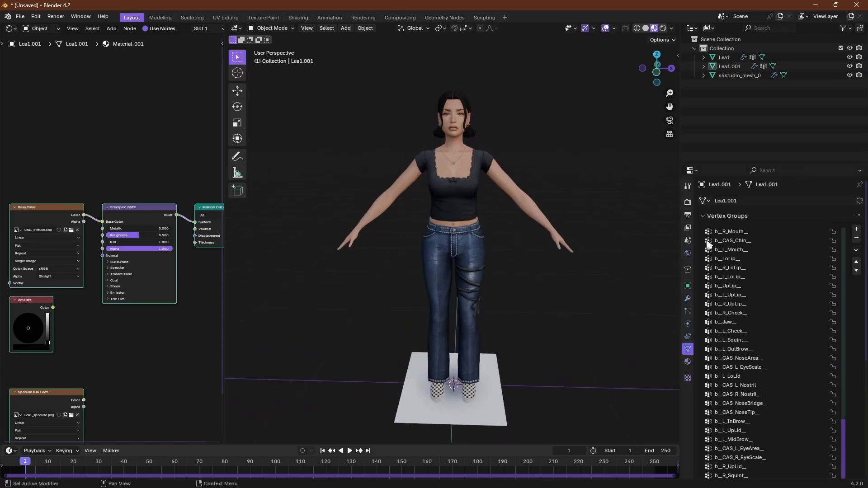
click(687, 239)
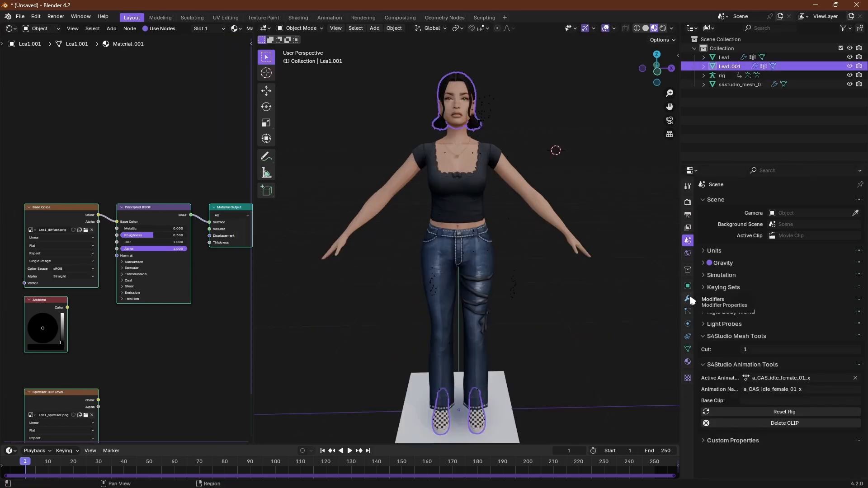
- Add an Armature modifier to the copied mesh and link it to the rig
click(686, 299)
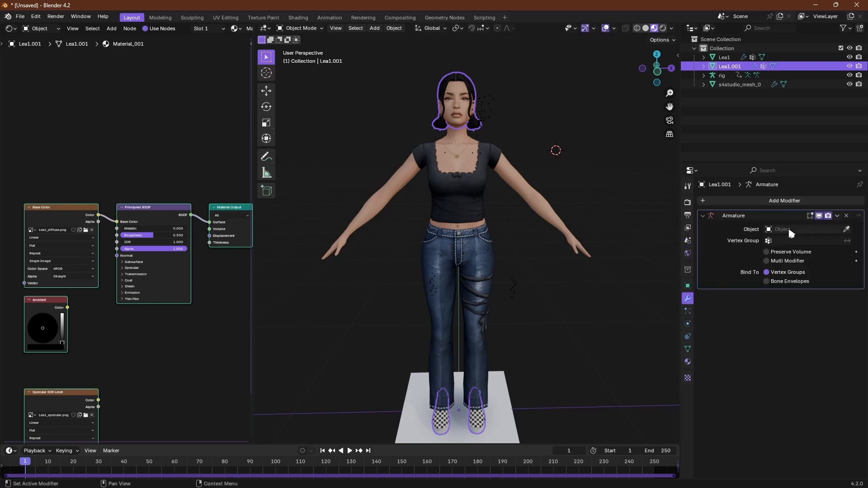
click(803, 229)
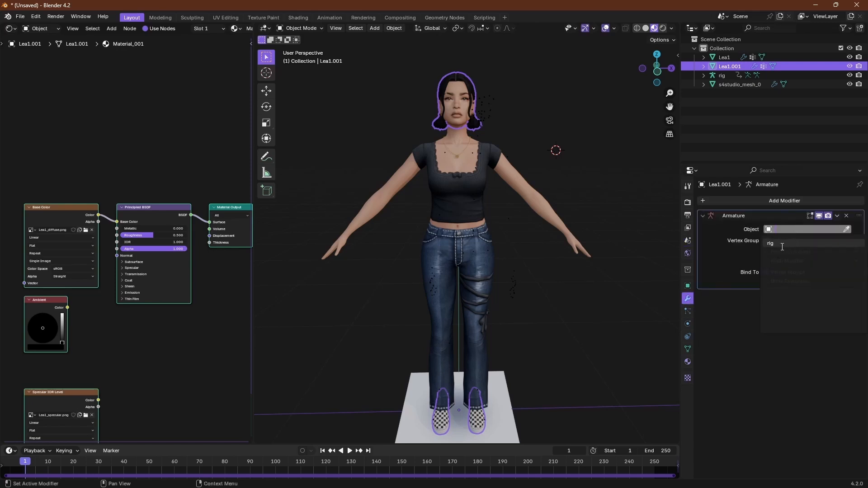
click(770, 242)
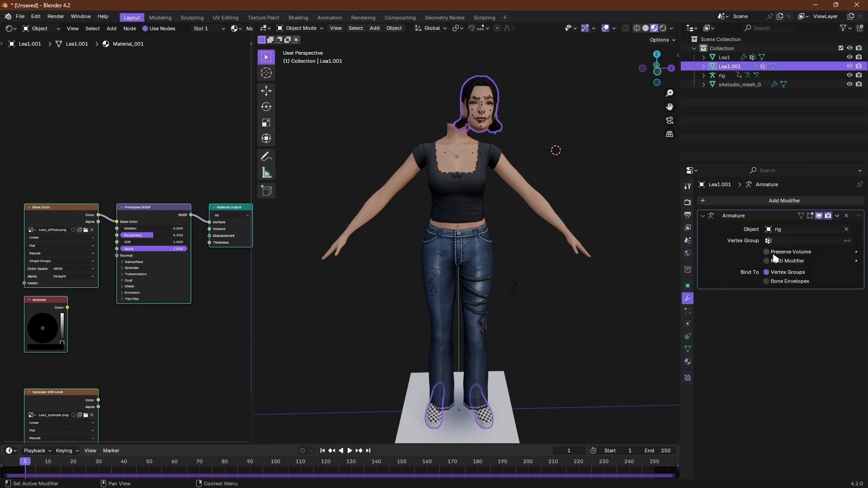
click(340, 450)
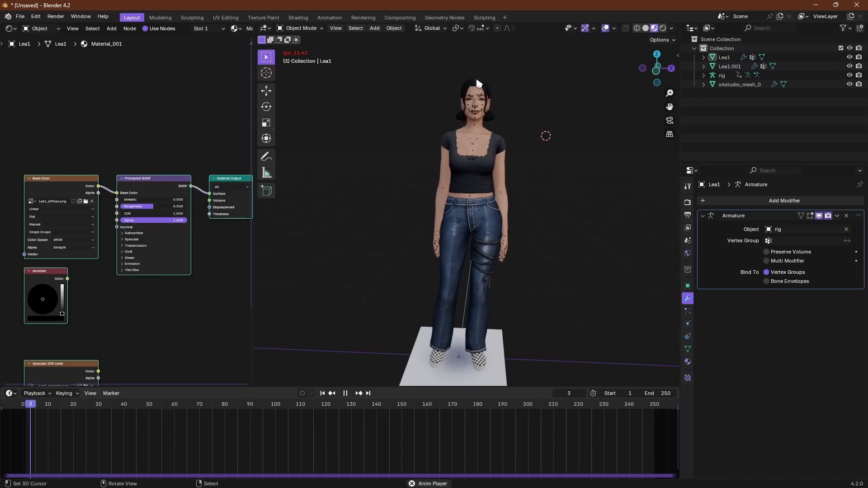
- Select the rig and play back its 158-frame animation on the meshes
click(345, 393)
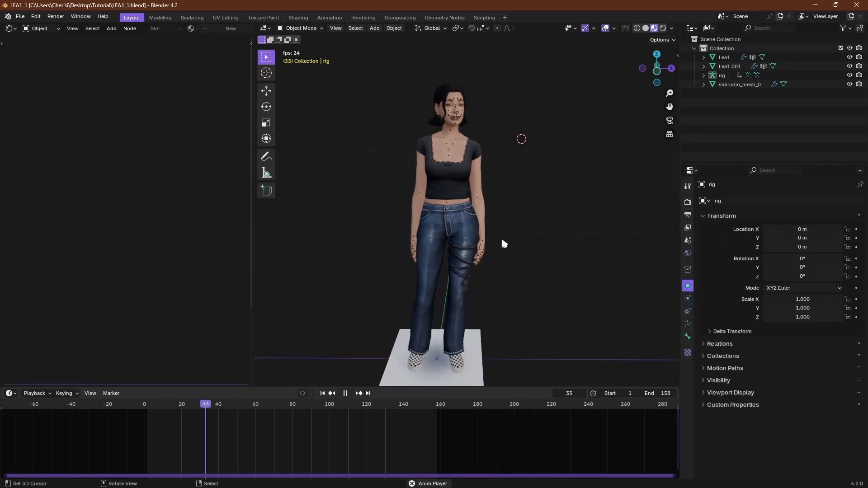
click(345, 393)
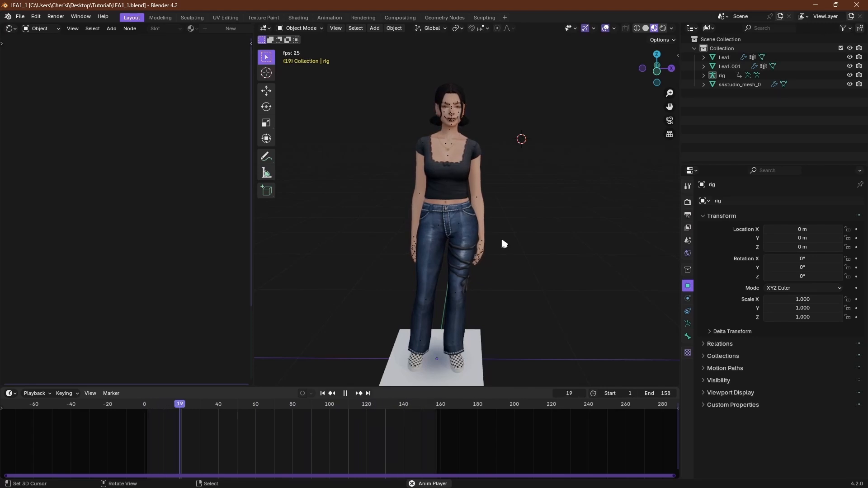
click(729, 66)
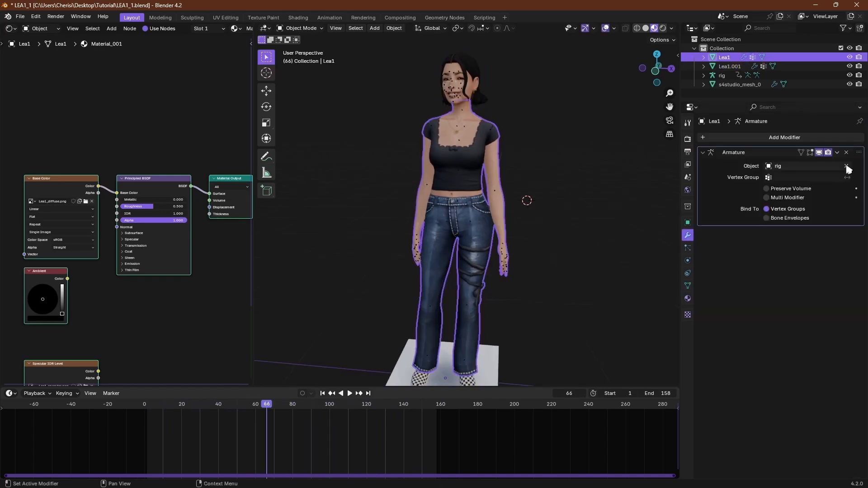
- Save the pose pack package and dismiss the saved confirmation
click(730, 66)
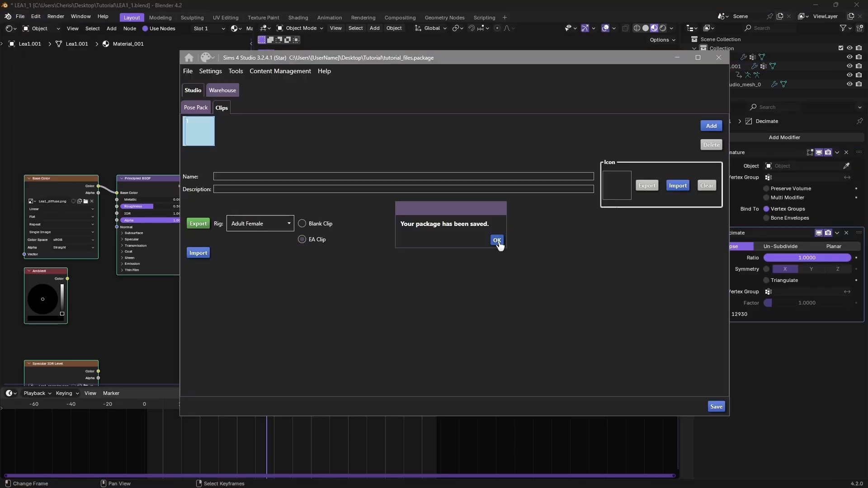
click(495, 241)
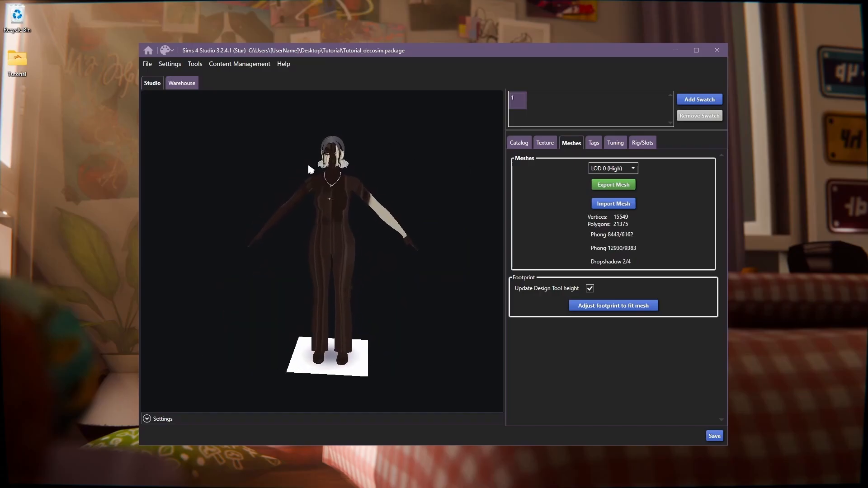
- Import Lea1_diffuse.png as the diffuse texture and start importing Lea1_specular.png as the specular map
click(544, 142)
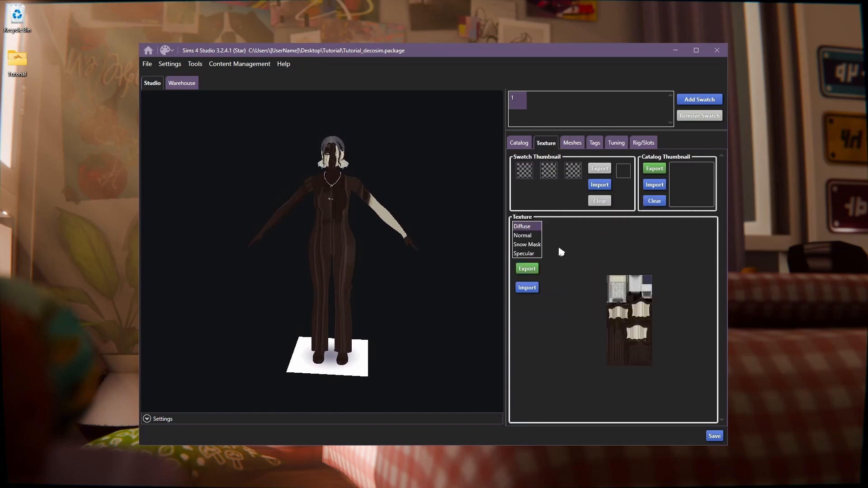
mouse_move(550, 126)
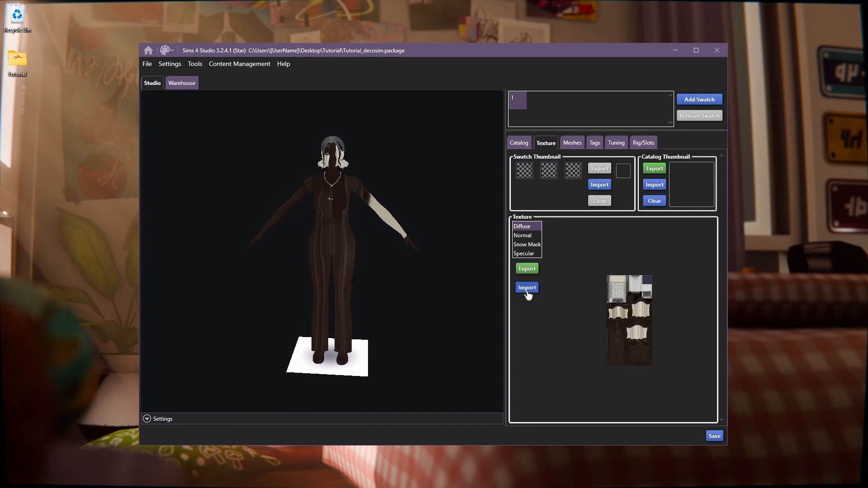
click(526, 288)
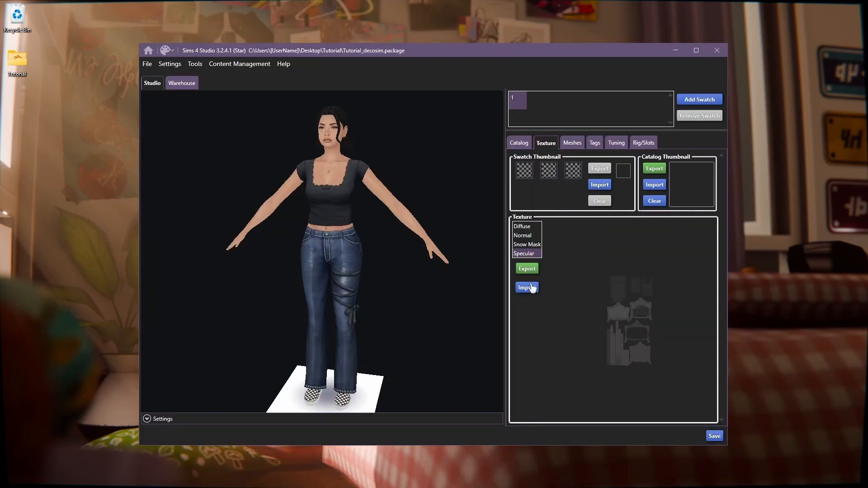
click(525, 287)
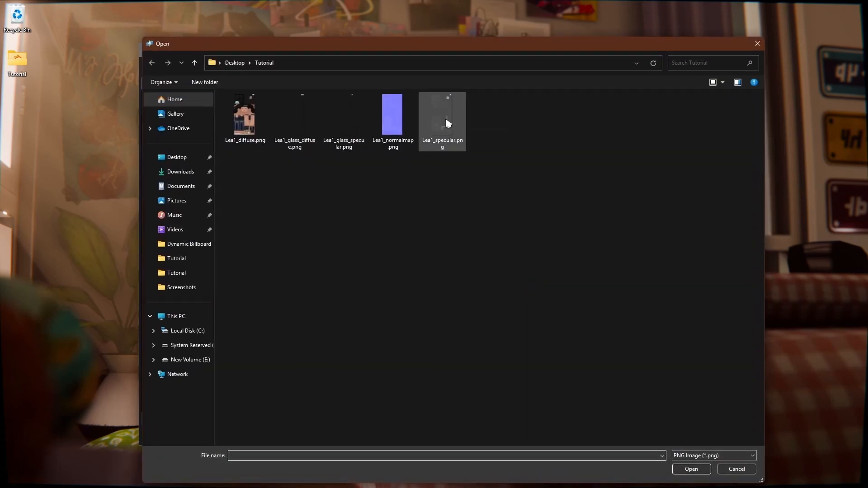
mouse_move(442, 122)
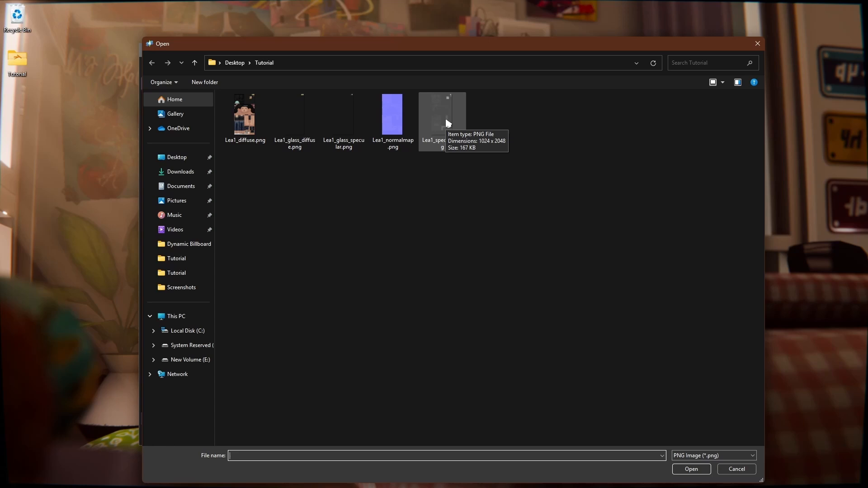
mouse_move(246, 310)
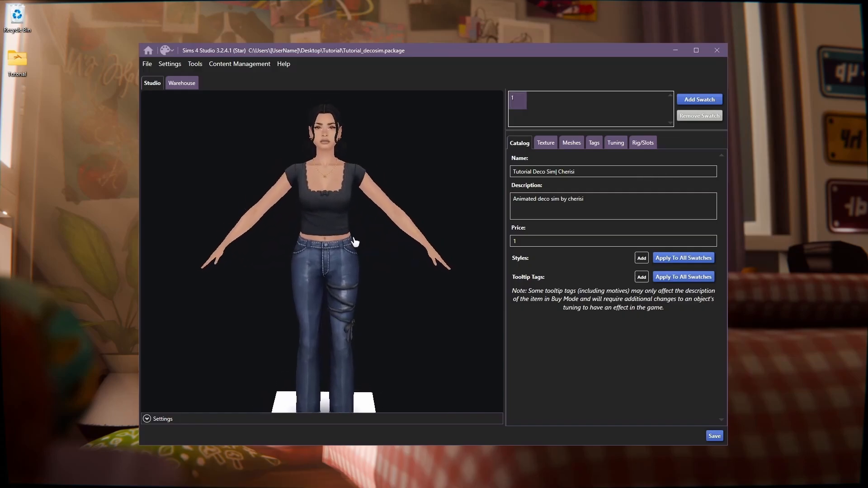
- Switch to the LOD 1 (Medium) mesh showing the old bed and start importing a replacement
click(570, 142)
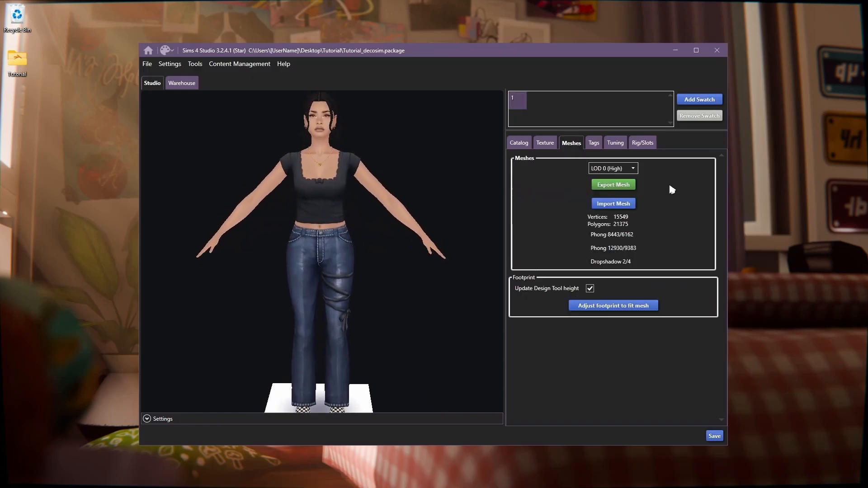
click(612, 168)
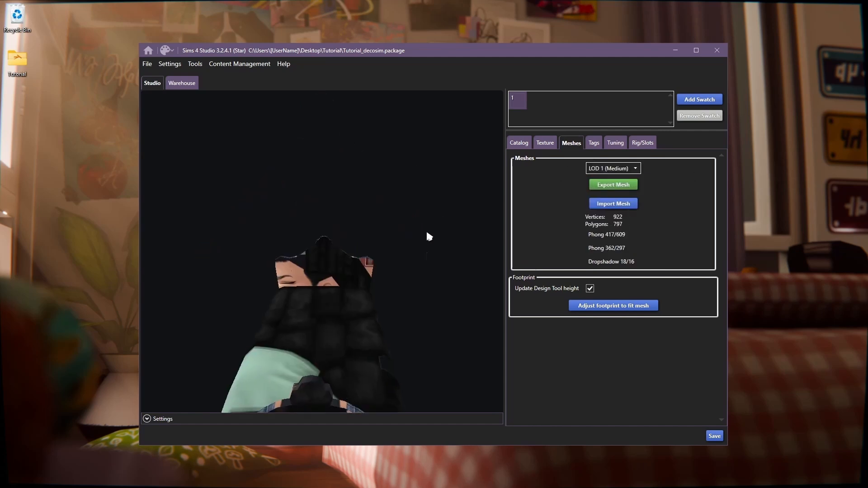
drag(426, 238, 335, 313)
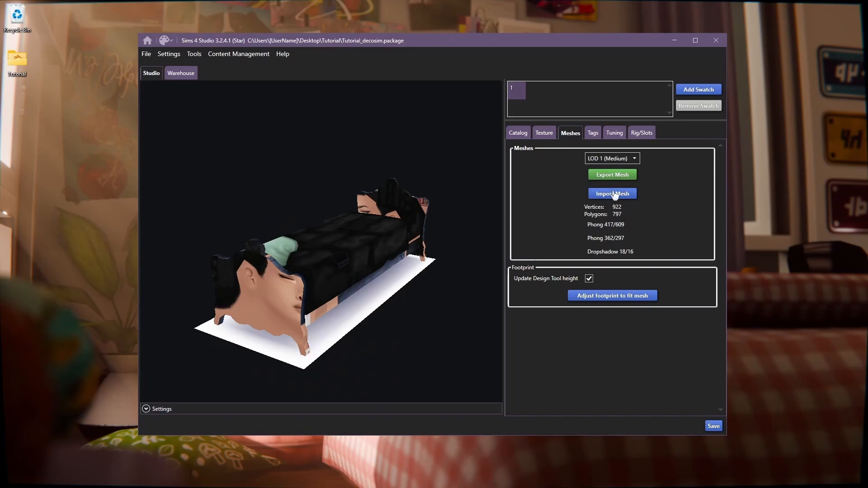
click(611, 193)
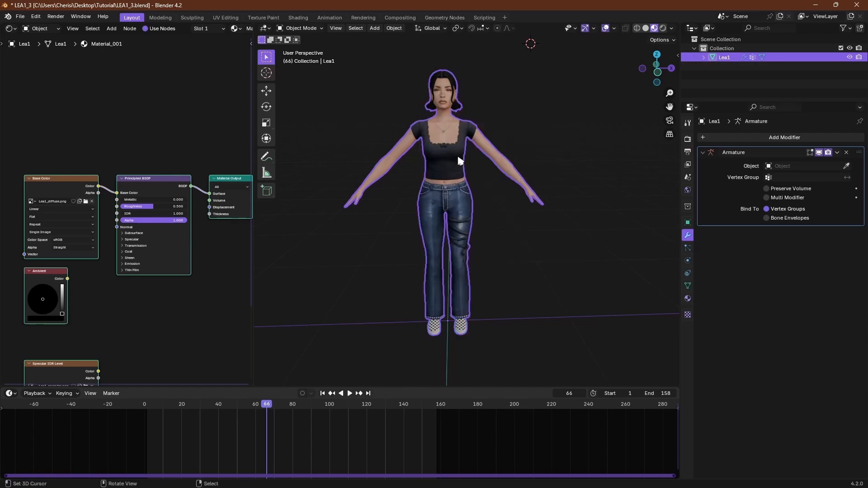
- Select the Lea1 mesh in the LEA1_3 scene for the lower-detail import
click(687, 177)
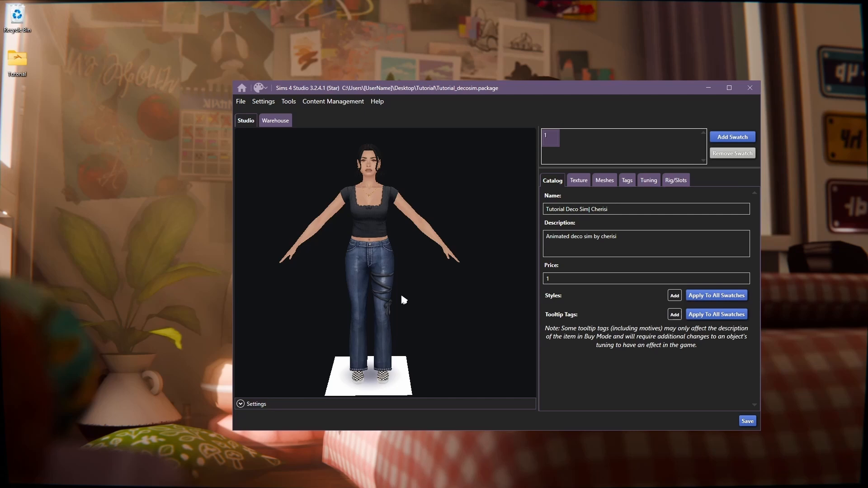
- From the Warehouse list, open the first Model LOD's data and its Meshes list
click(275, 120)
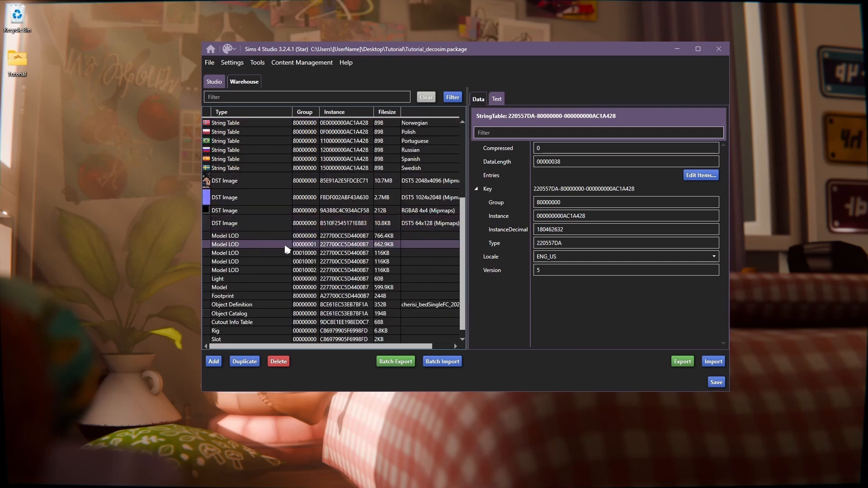
click(249, 235)
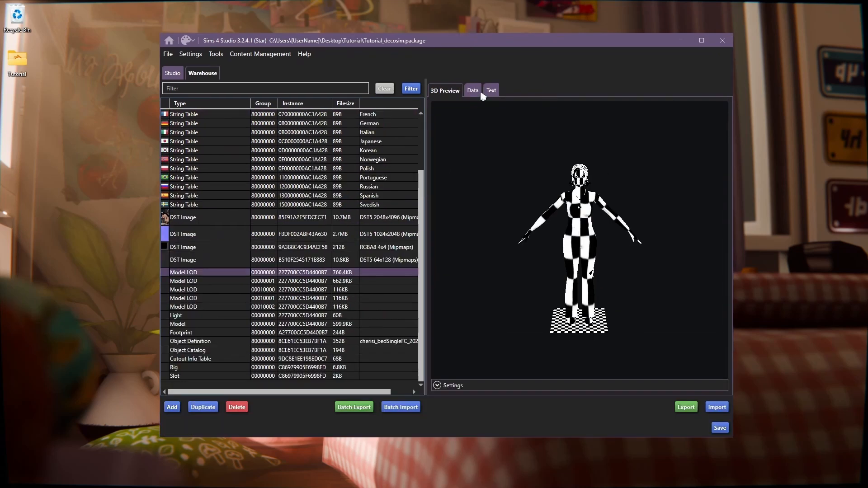
click(472, 91)
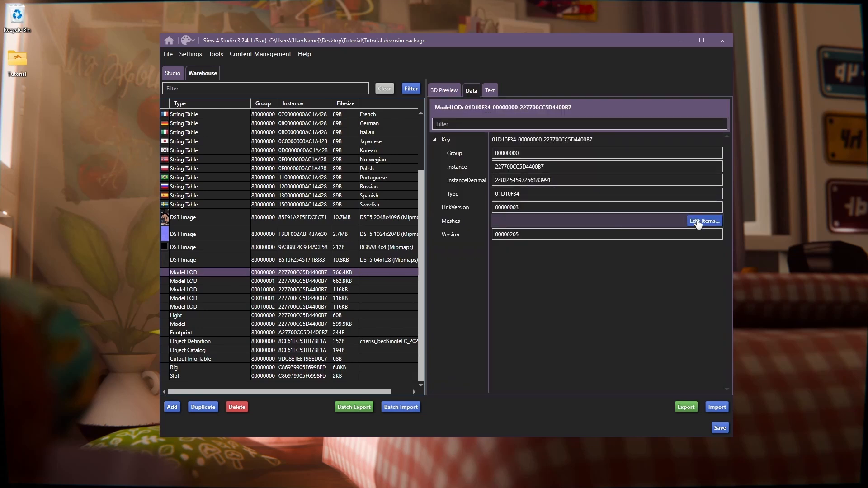
click(703, 221)
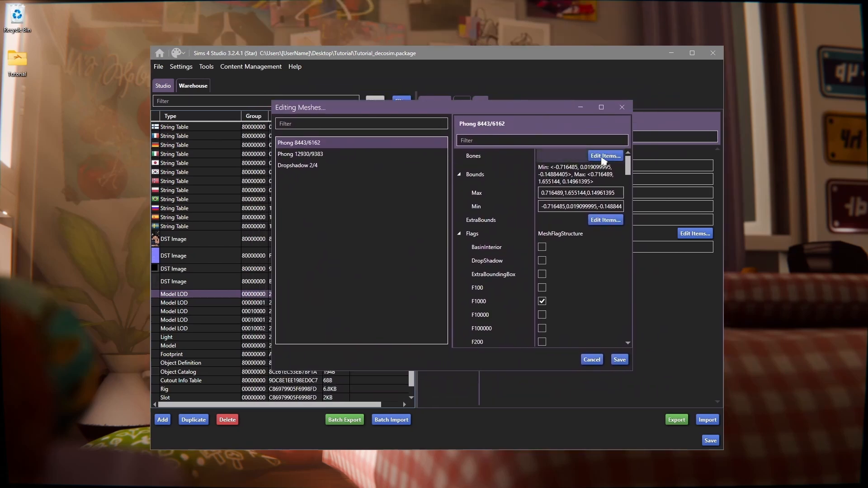
- Review the first Phong mesh's bones and bind-pose bones lists
click(605, 156)
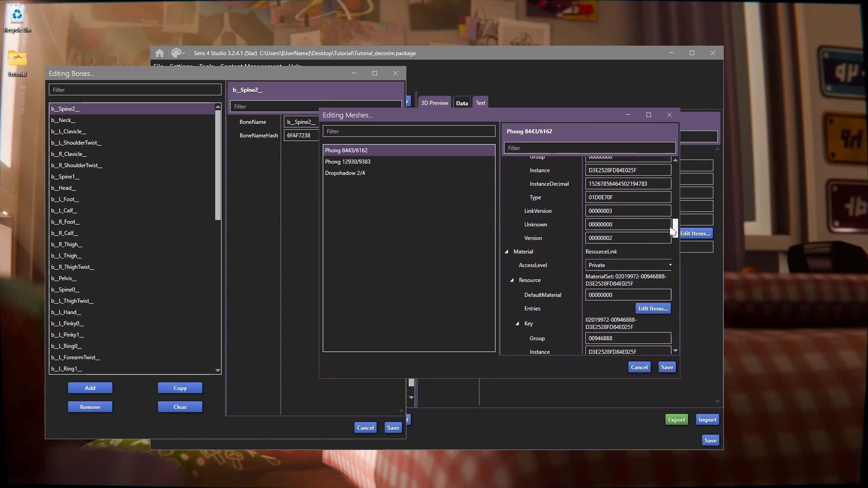
scroll(down, 3)
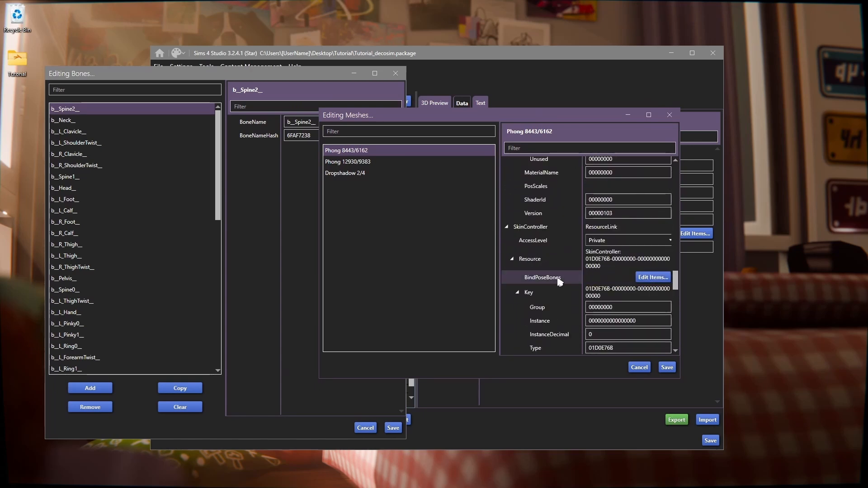
click(652, 277)
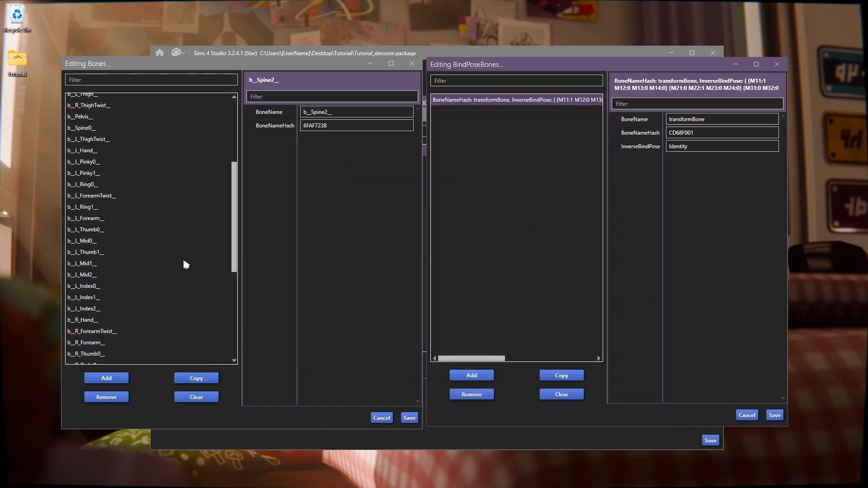
scroll(down, 3)
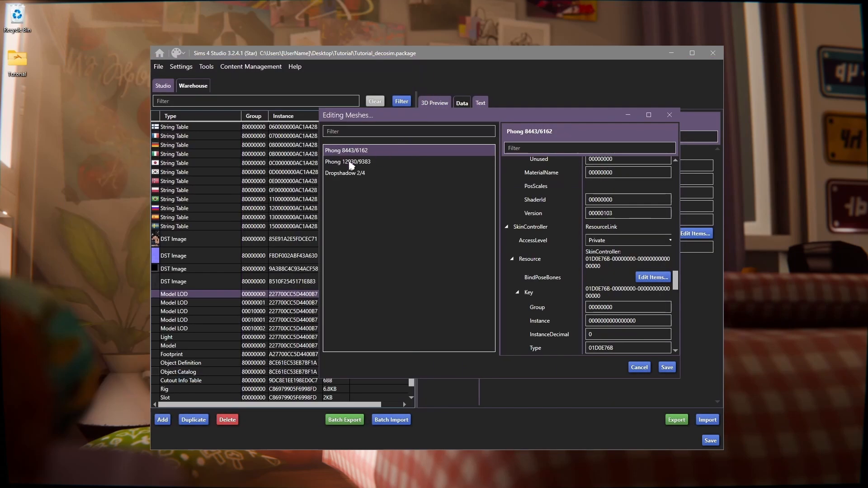
- Review the bind-pose bones of the Phong 12930/9383 mesh
click(347, 161)
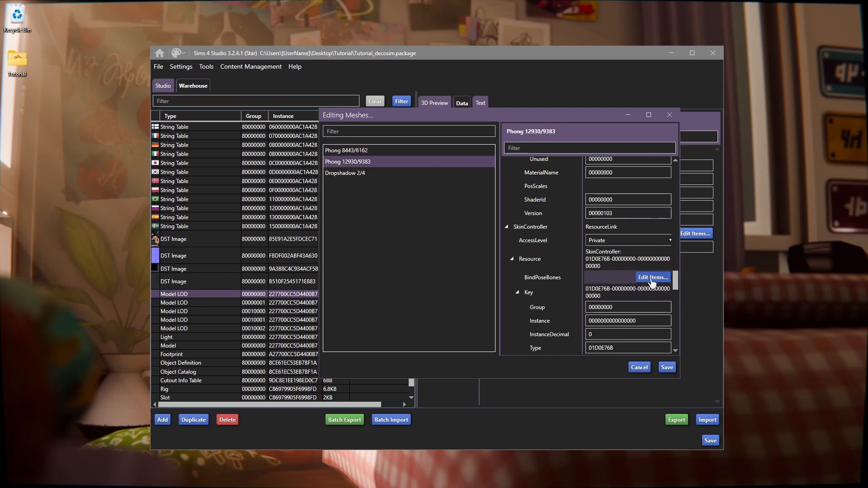
click(650, 278)
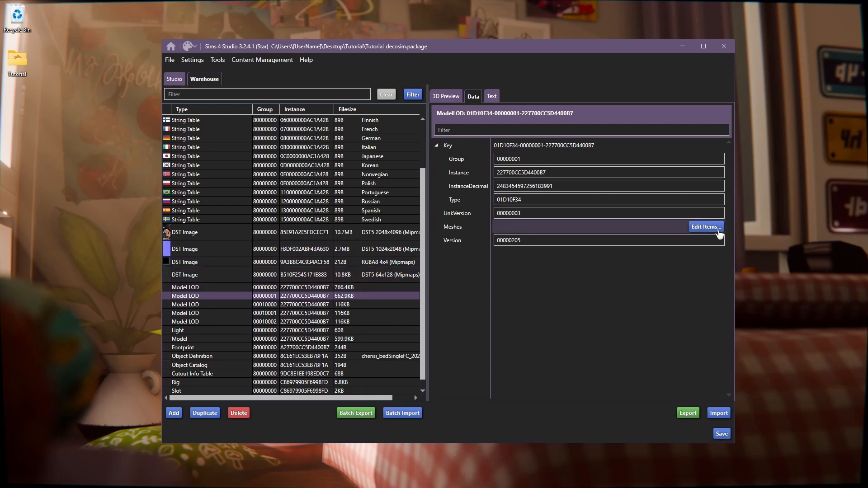
- Review the bones of the second LOD's Phong 7176/5256 mesh
click(705, 226)
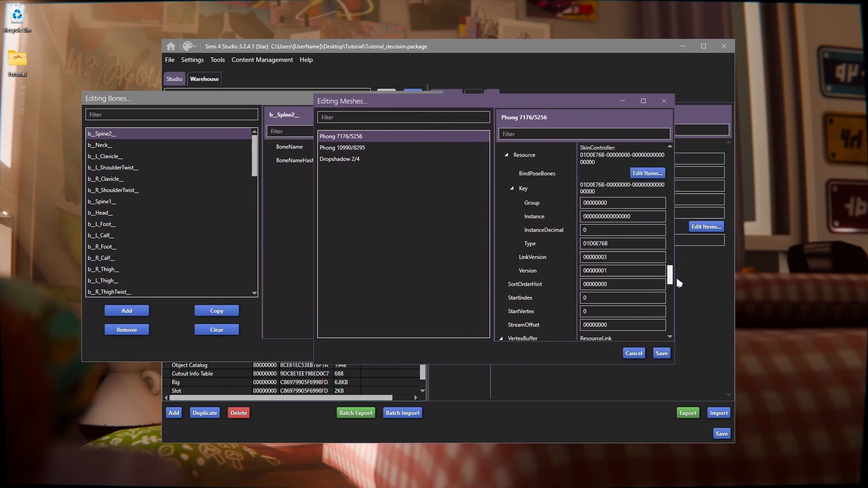
click(646, 173)
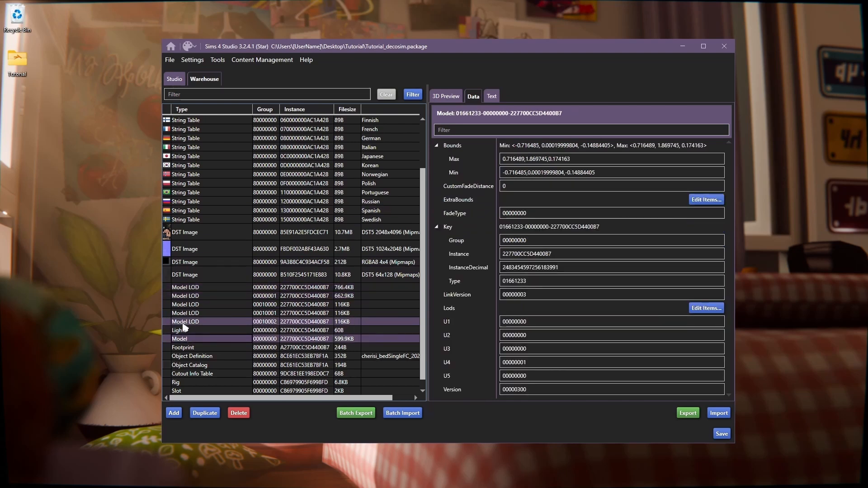
- Review the Model's LOD list and the meshes linked to the LowDetail entry
click(179, 338)
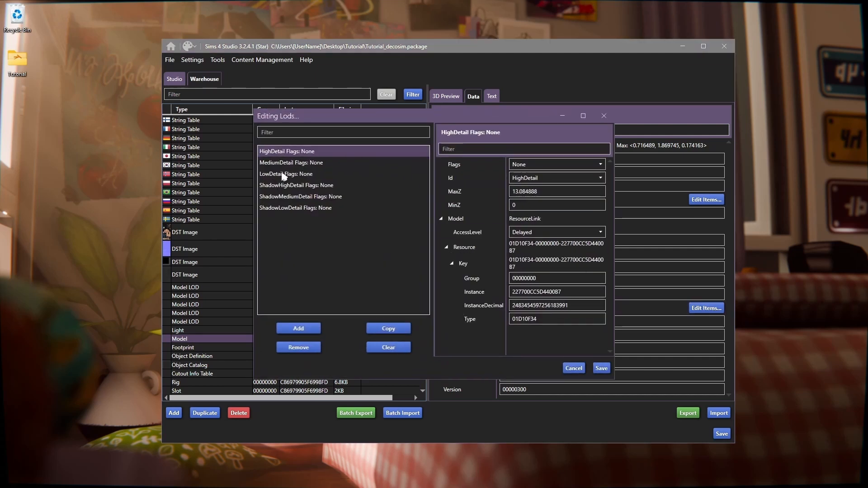
click(286, 174)
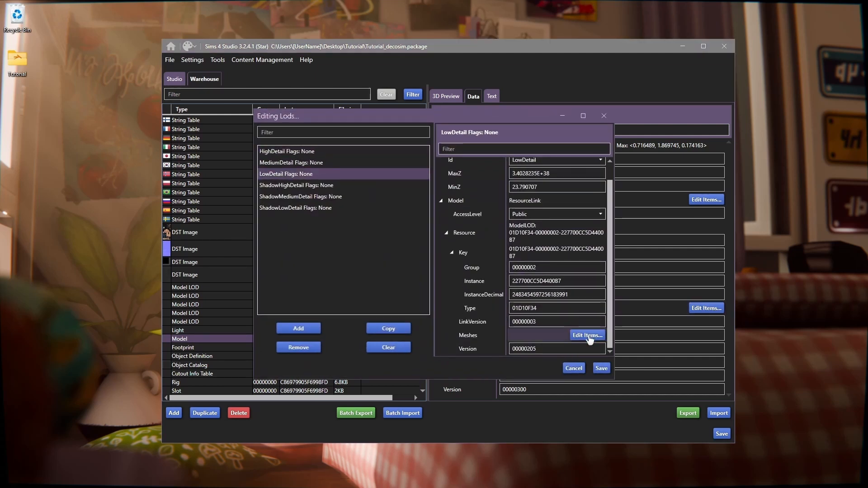
click(586, 335)
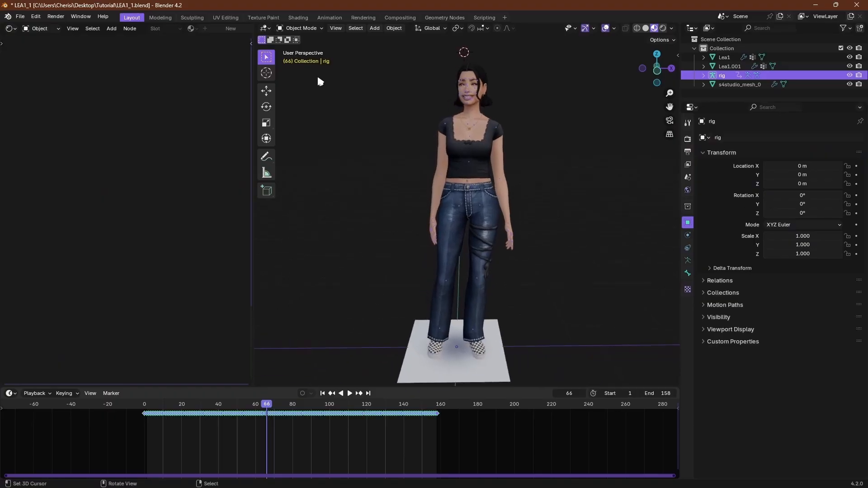
- Quit Blender, discarding the unsaved LEA1_1 changes
click(301, 28)
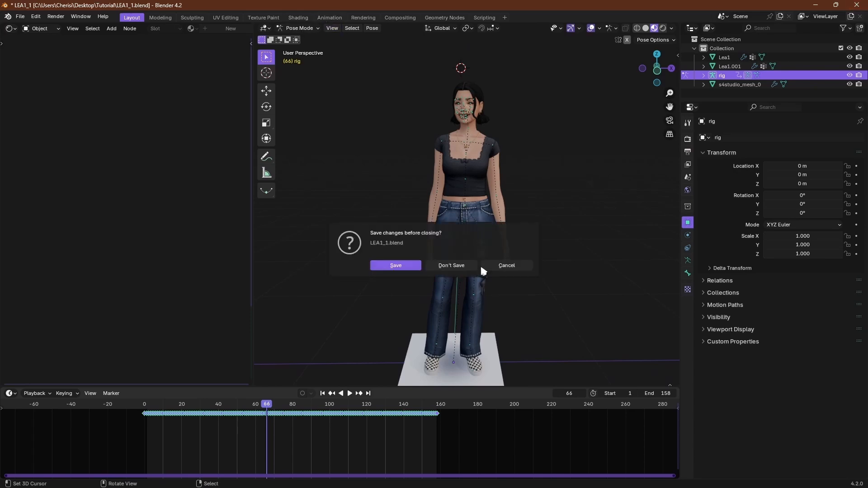
click(451, 265)
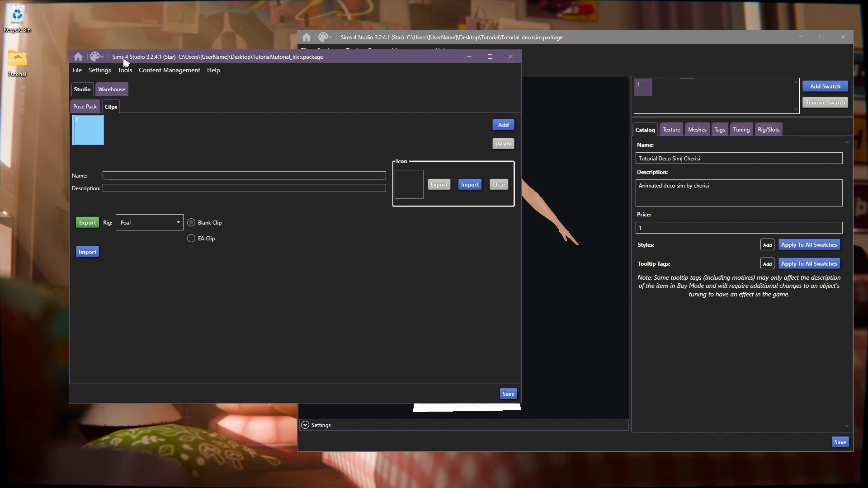
mouse_move(270, 123)
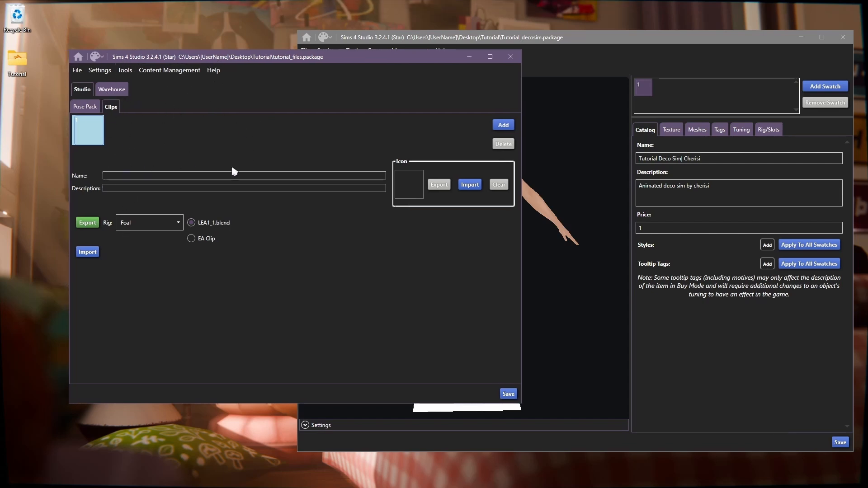
- Check the clip's SourceAssetName is LEA1_1.blend, then close the tutorial_files package
click(111, 89)
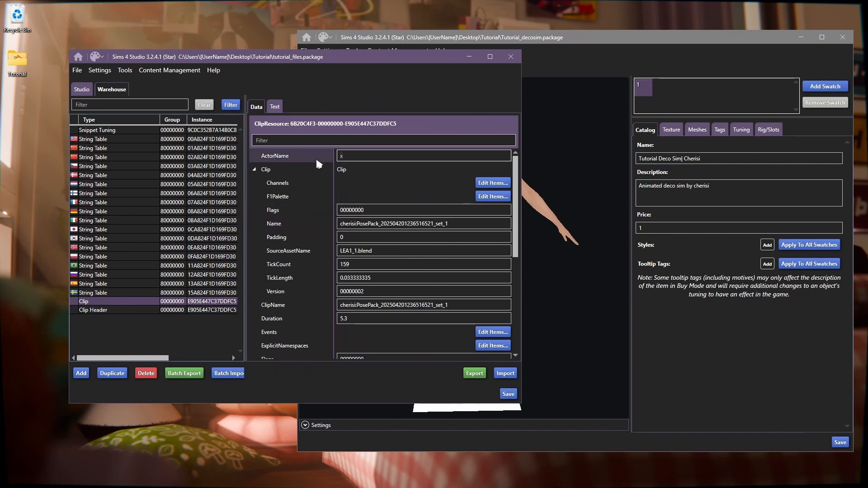
click(506, 393)
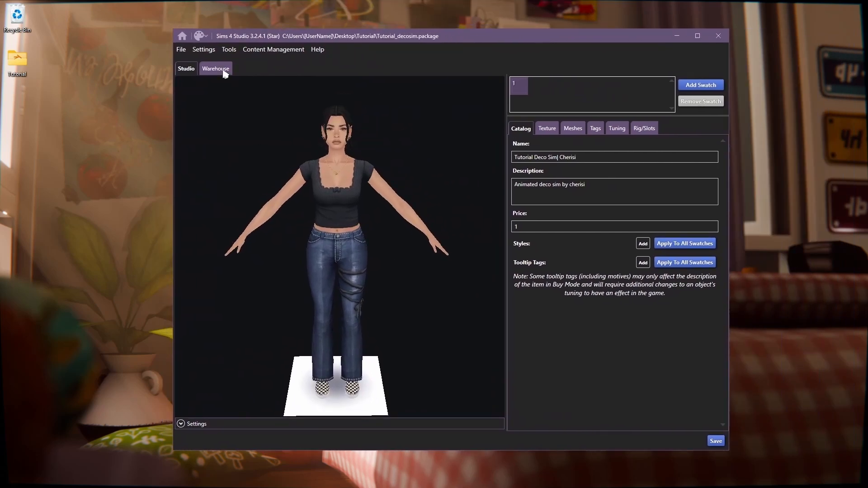
- Extract the object_sculpture tuning into the decosim package and view its Object Tuning XML
click(215, 68)
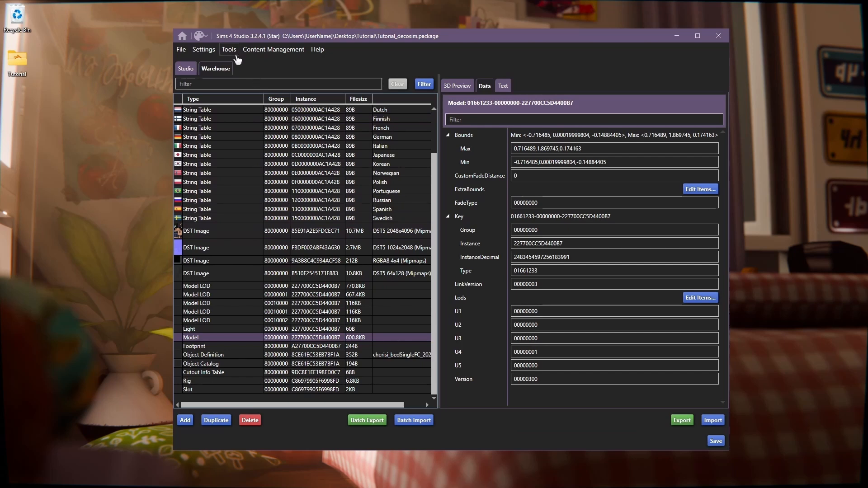
click(229, 49)
text(object)
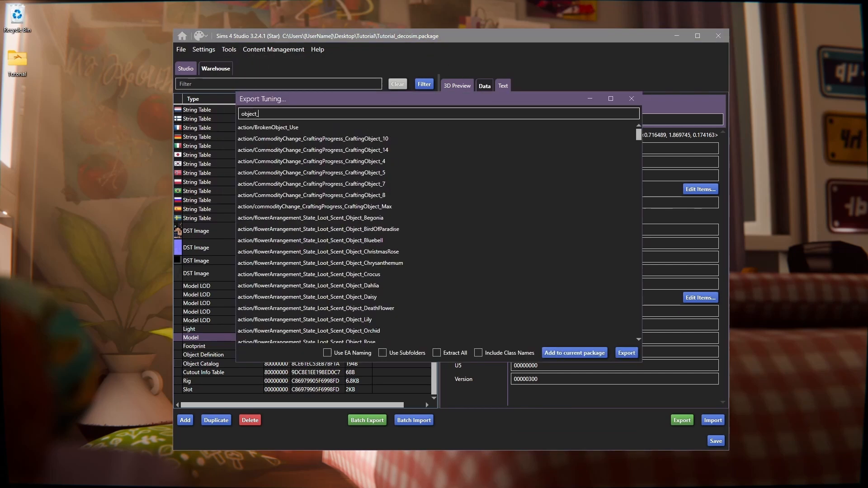
text(_scul)
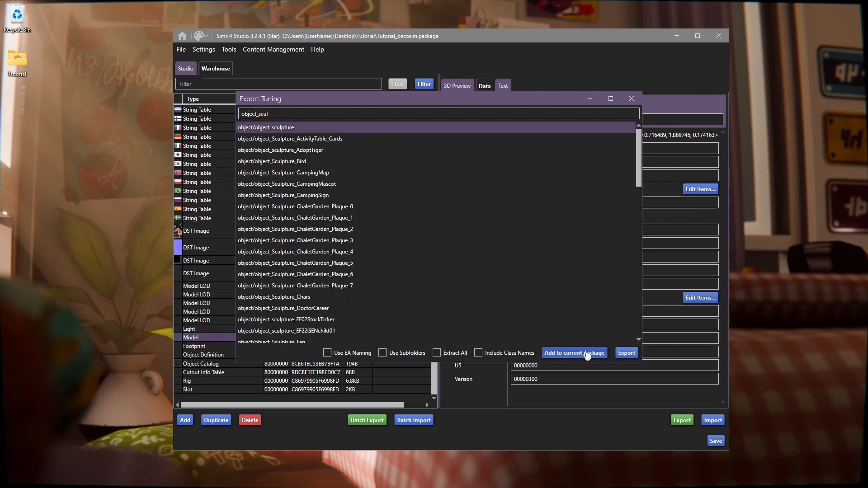
click(573, 352)
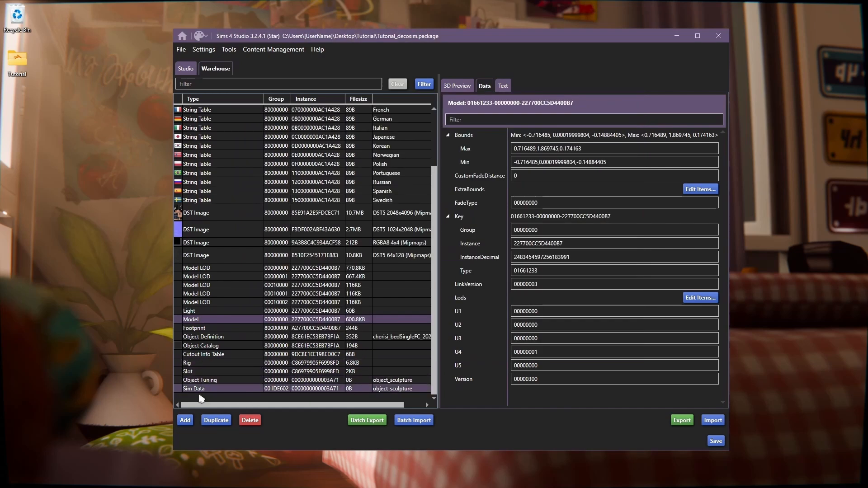
mouse_move(213, 390)
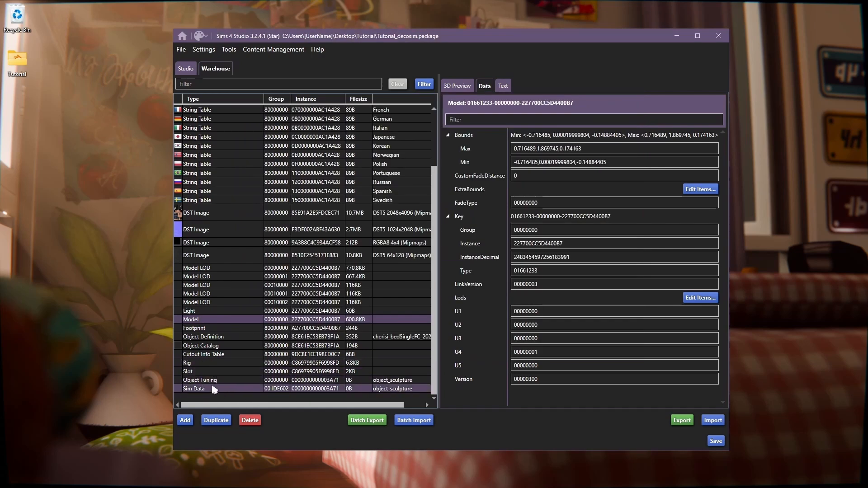
click(199, 380)
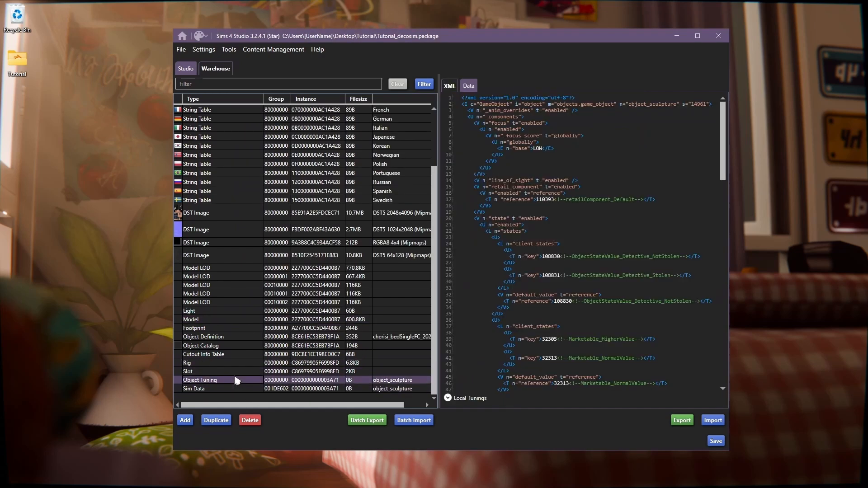
- Rename the Object Tuning to cherisi:tutorial_decosim, giving it a new instance ID
click(467, 85)
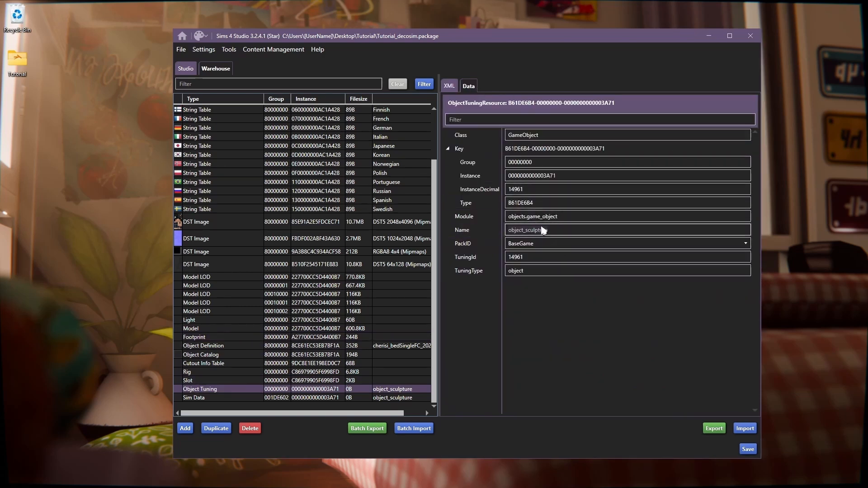
text(cherisi:)
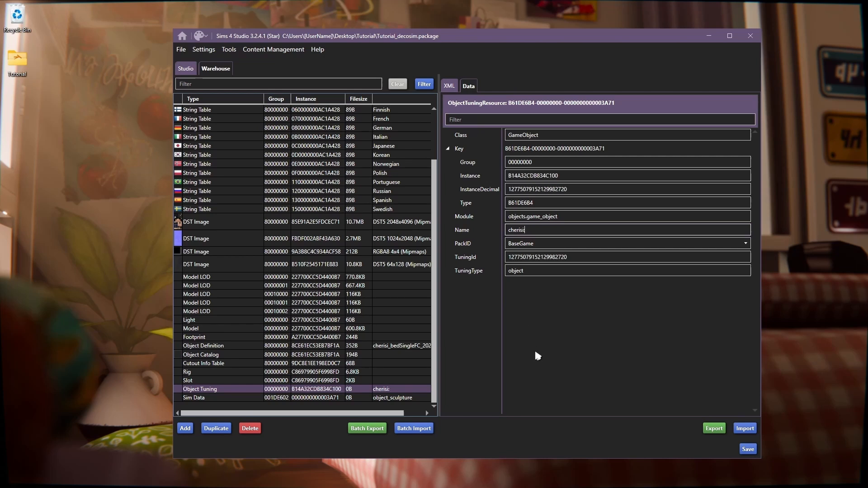
mouse_move(547, 351)
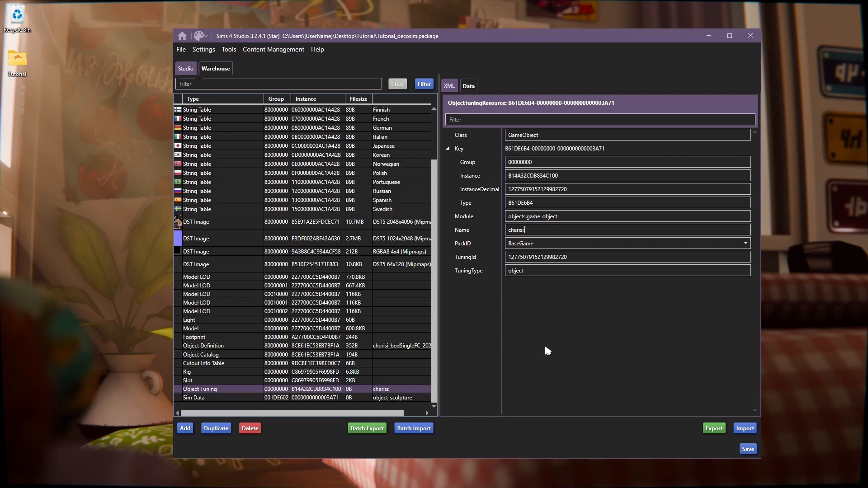
click(449, 86)
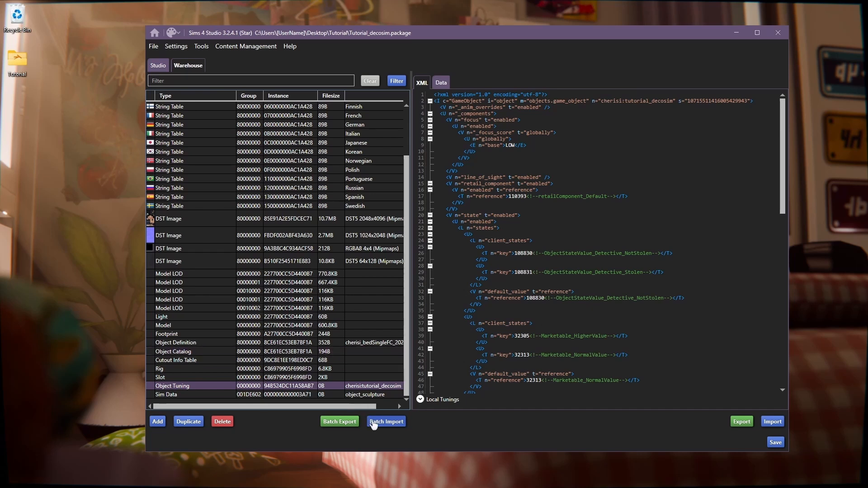
- Batch-import both animation XML files from the constant animation folder
click(386, 421)
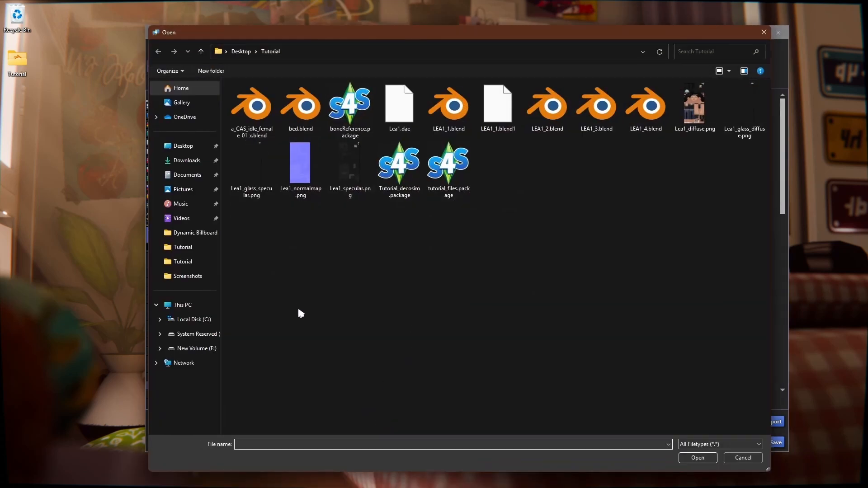
mouse_move(357, 304)
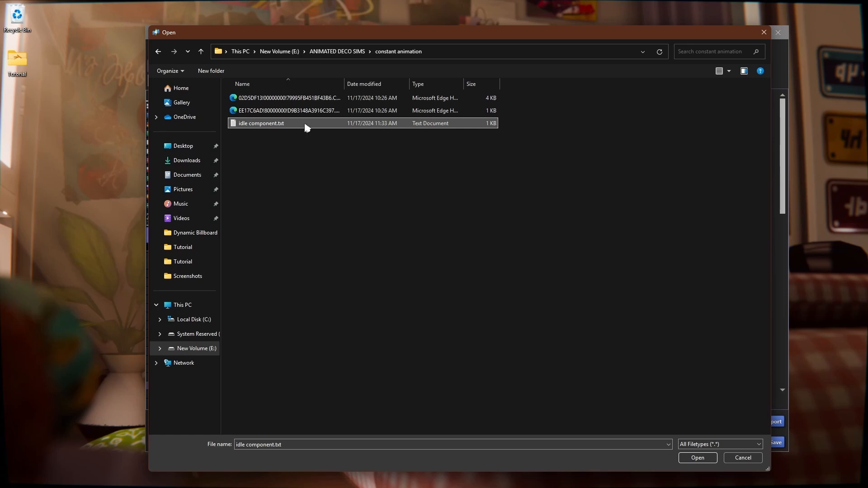
double_click(261, 123)
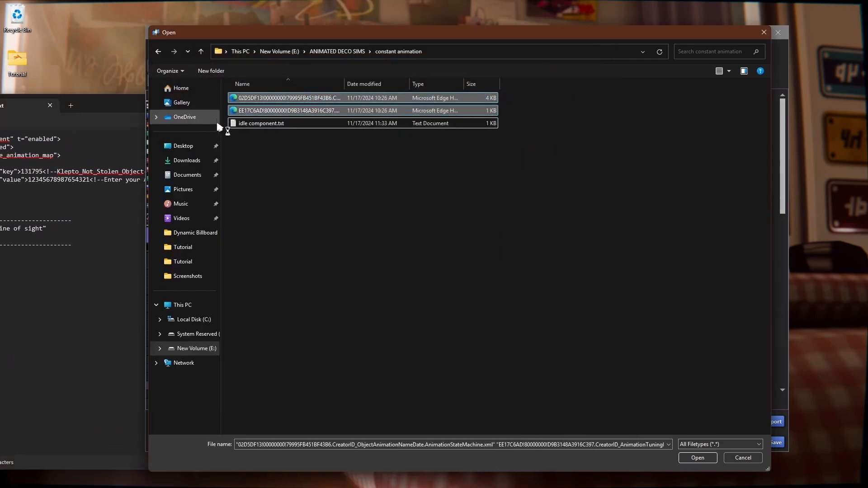
click(285, 97)
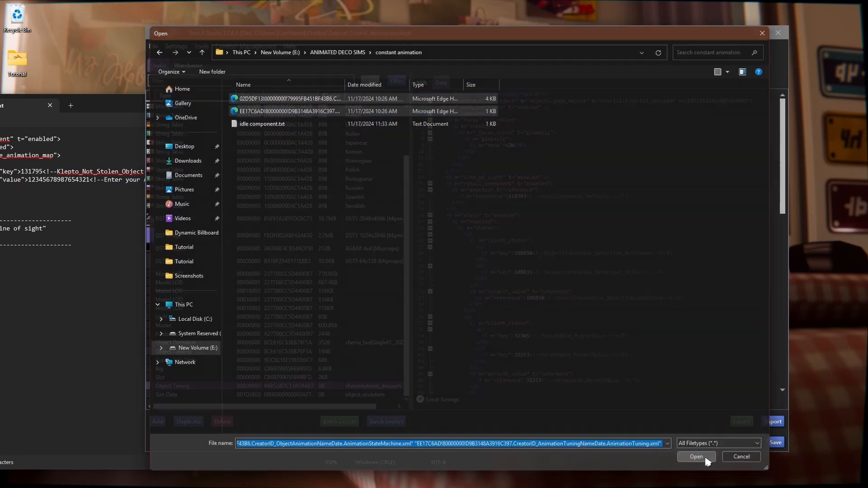
click(695, 456)
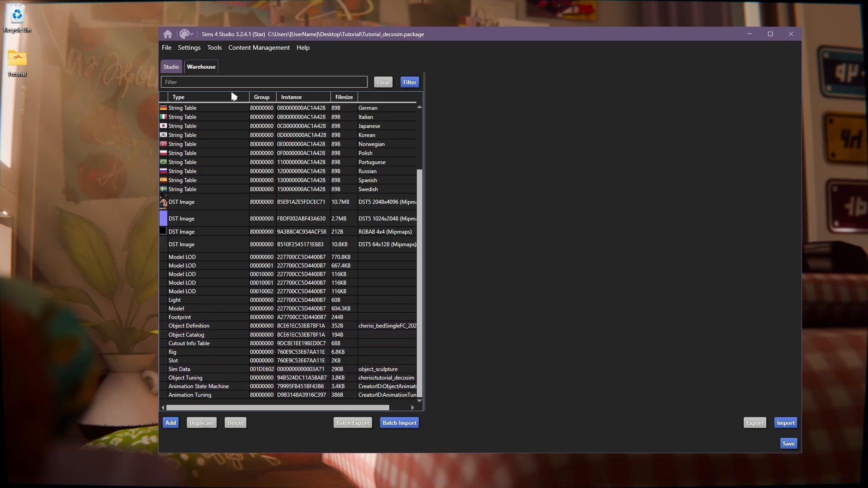
- Paste the idle_component block into the Object Tuning XML under components
click(277, 180)
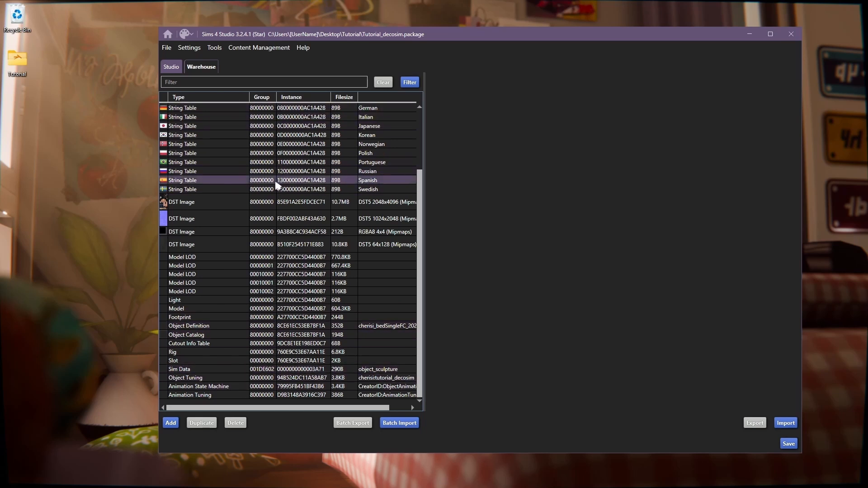
click(185, 378)
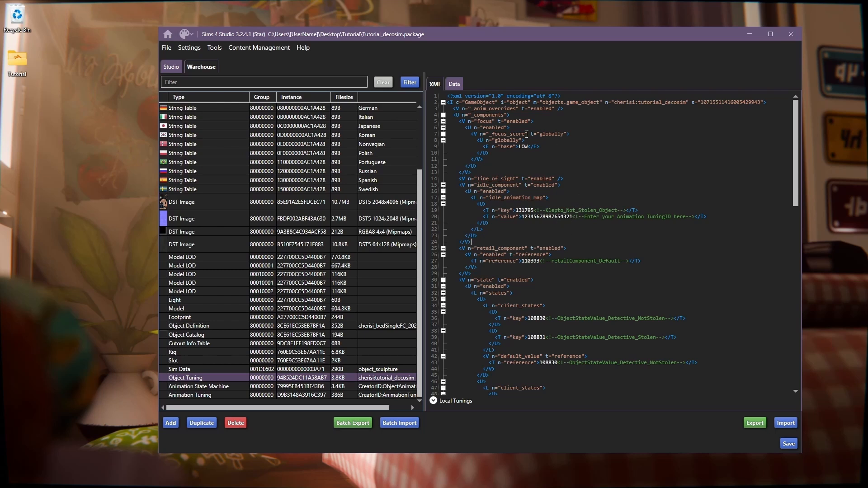
- Rename the imported animation tuning to cherisitutorial_decosim_ANIM in its Data fields
click(453, 83)
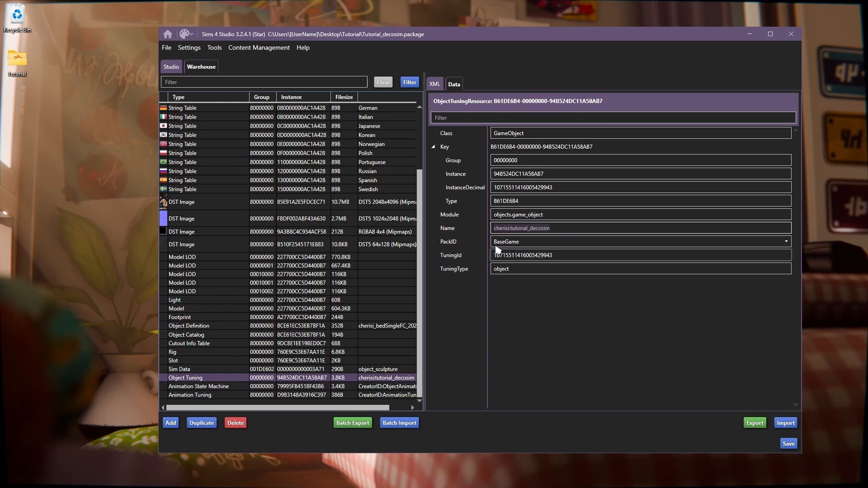
click(191, 395)
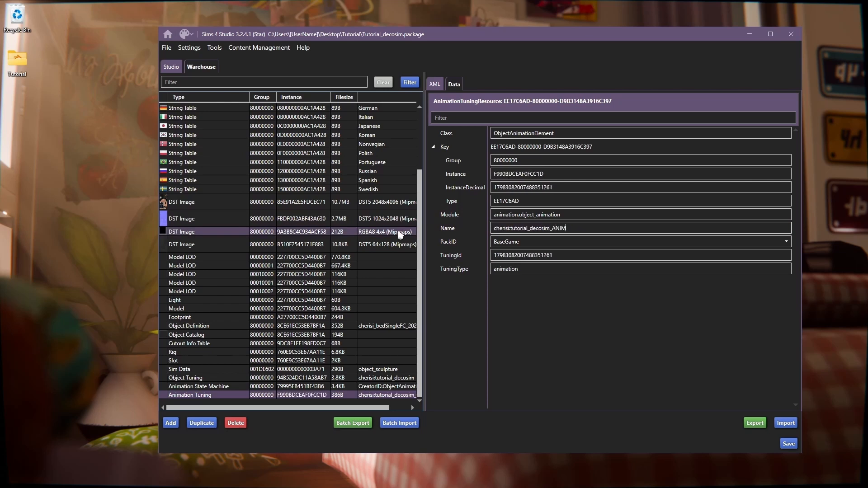
text(ATION)
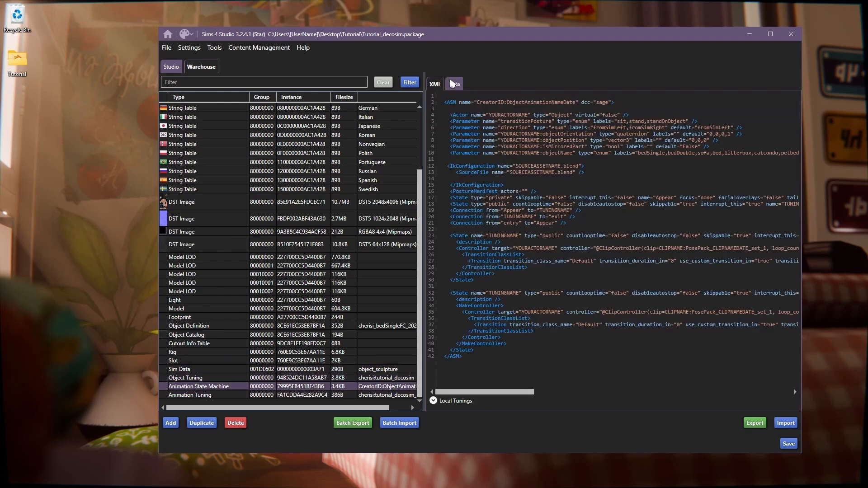
- Rename the animation state machine to cherisitutorial_decosim_ASM in its Data fields
click(453, 83)
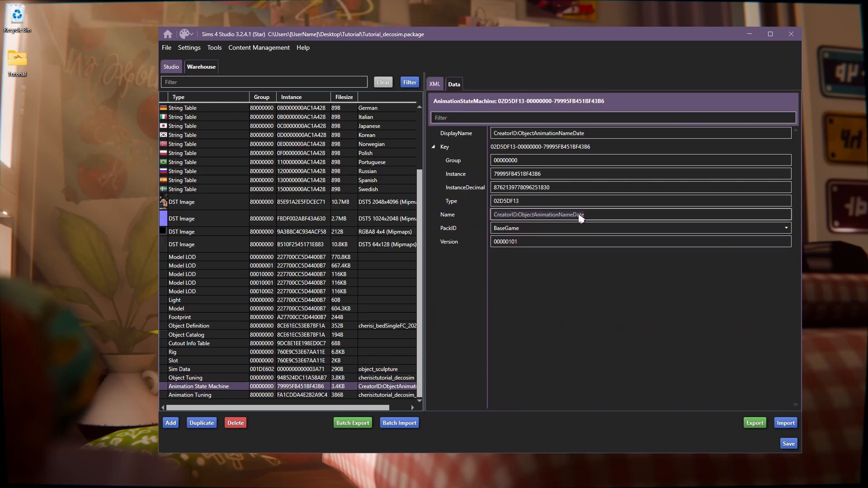
text(cherisitutorial_decosim_)
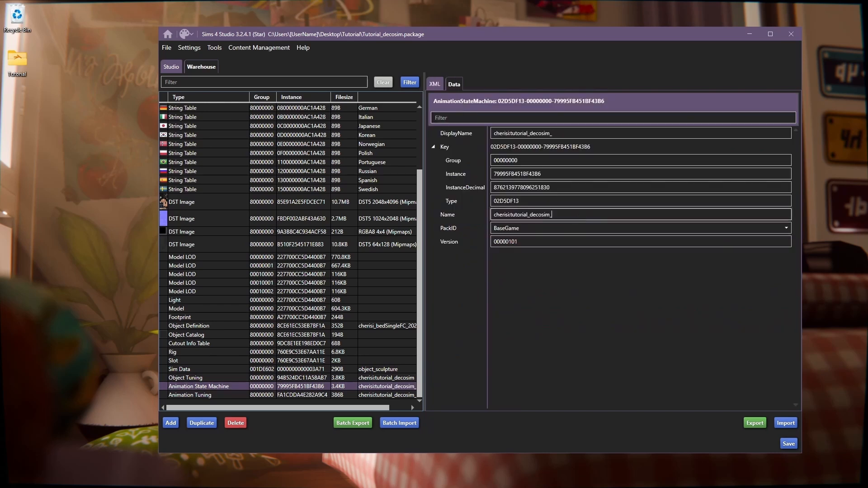
text(_ASM)
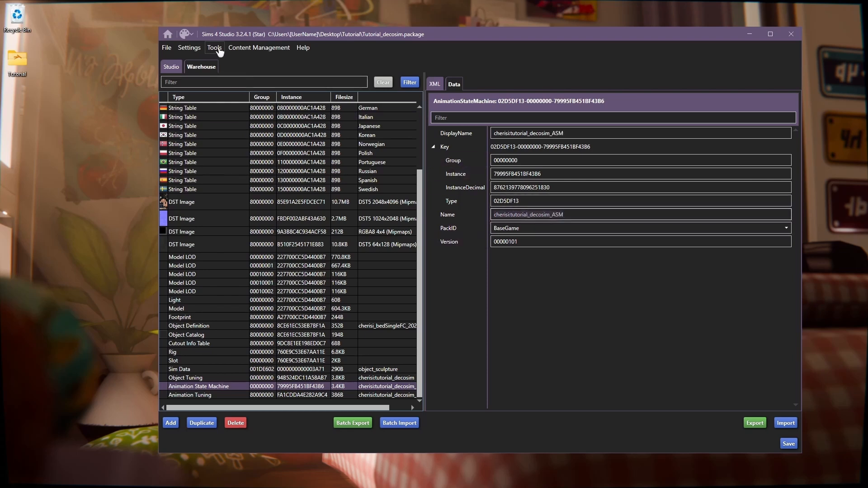
click(213, 47)
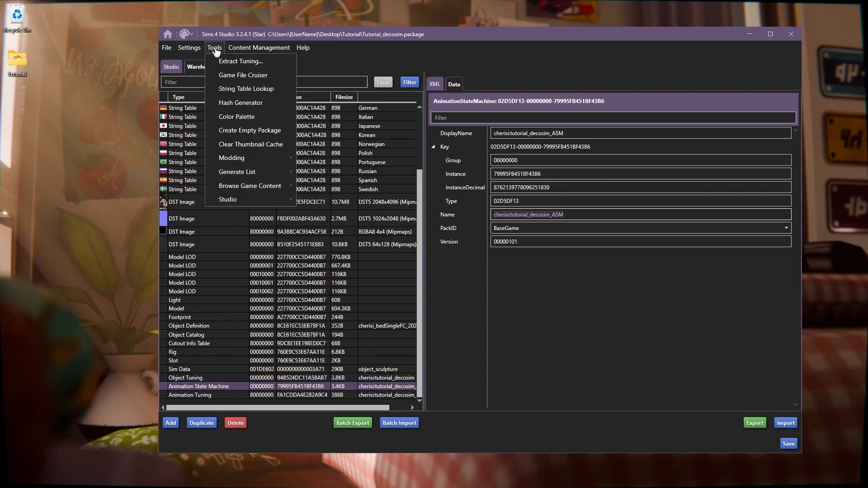
click(240, 102)
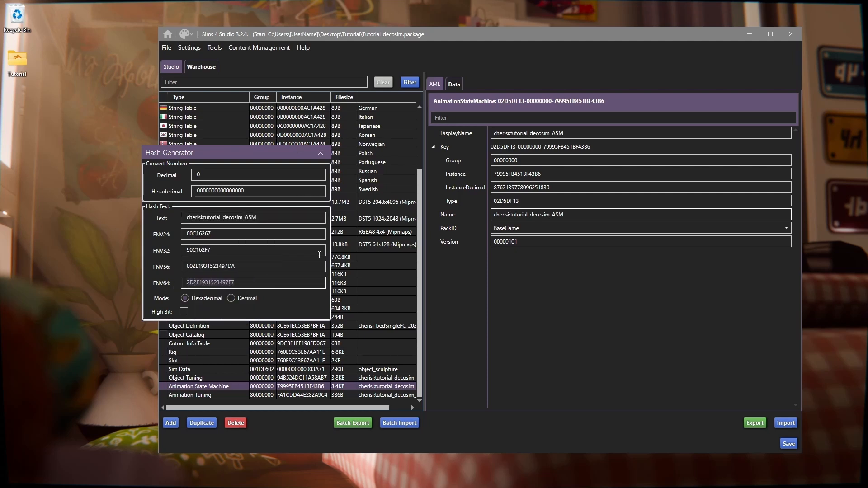
click(320, 152)
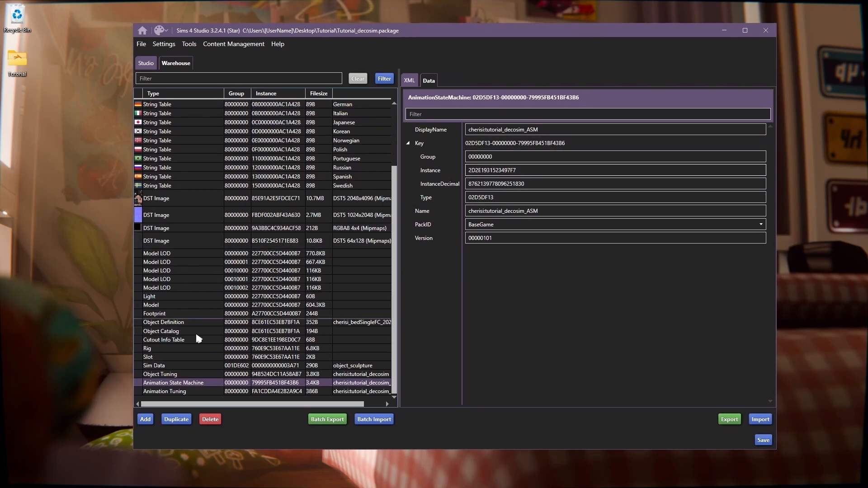
click(164, 391)
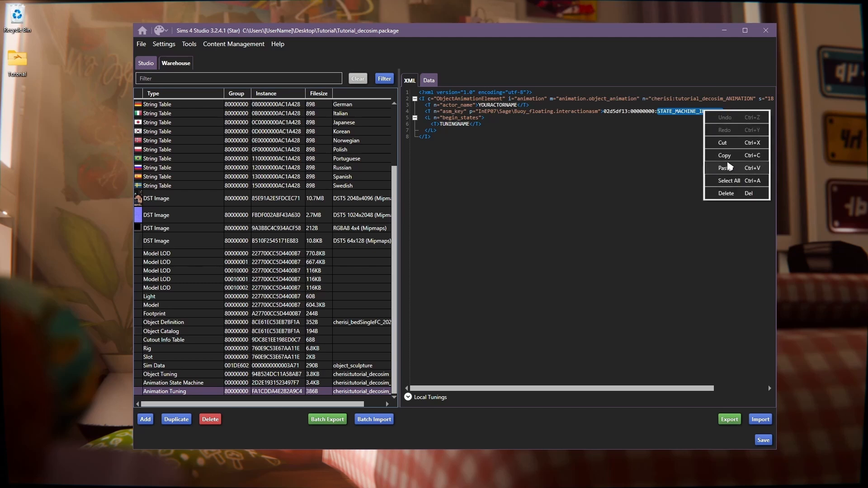
click(723, 168)
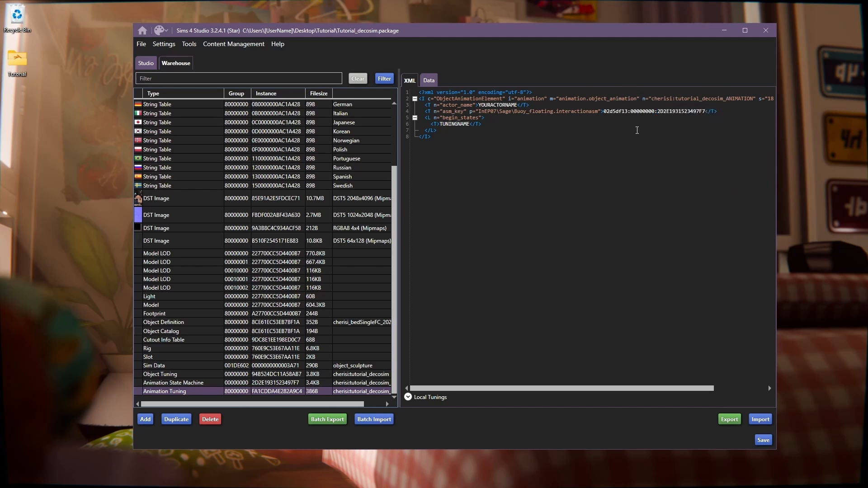
double_click(497, 105)
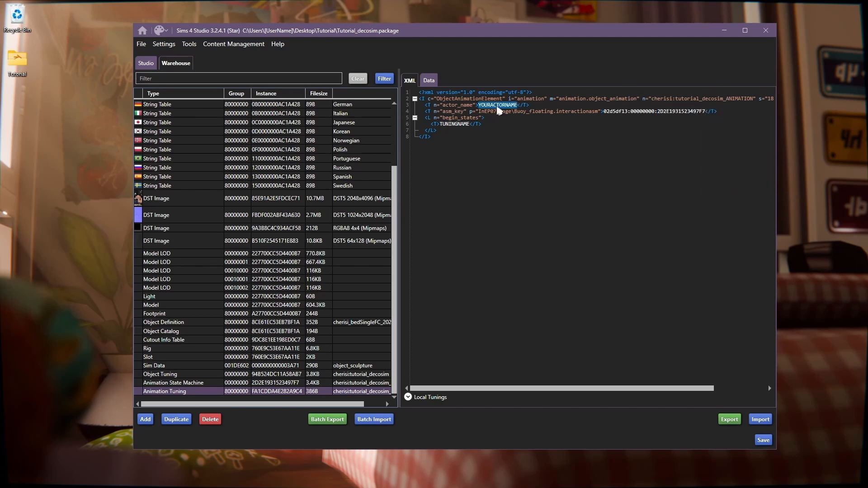
text(lea)
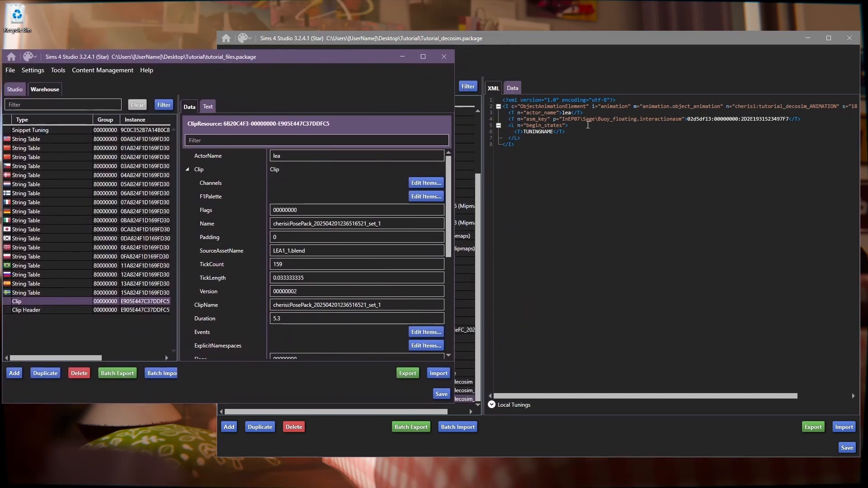
- Set the animation tuning's begin state to lea_idle
click(332, 140)
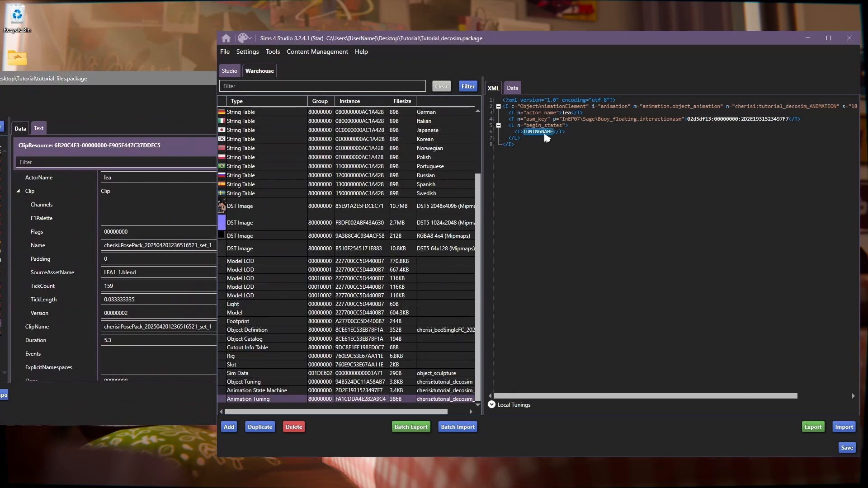
text(lea_idle</T>)
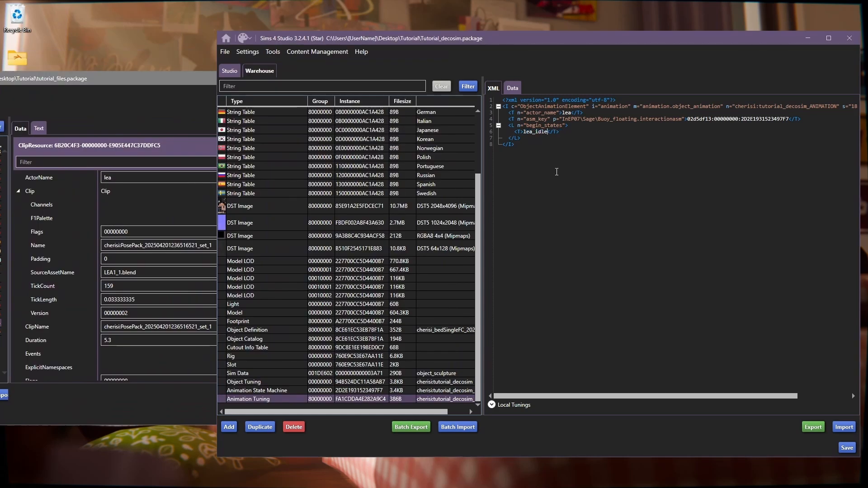
click(256, 391)
text(YOURACTORNAME)
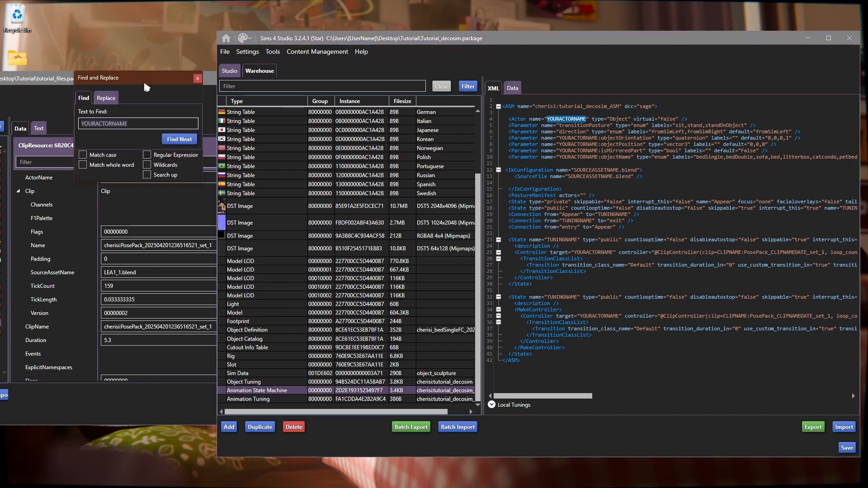
- Replace all YOURACTORNAME with lea and all TUNINGNAME with lea_idle in the state machine XML
click(106, 98)
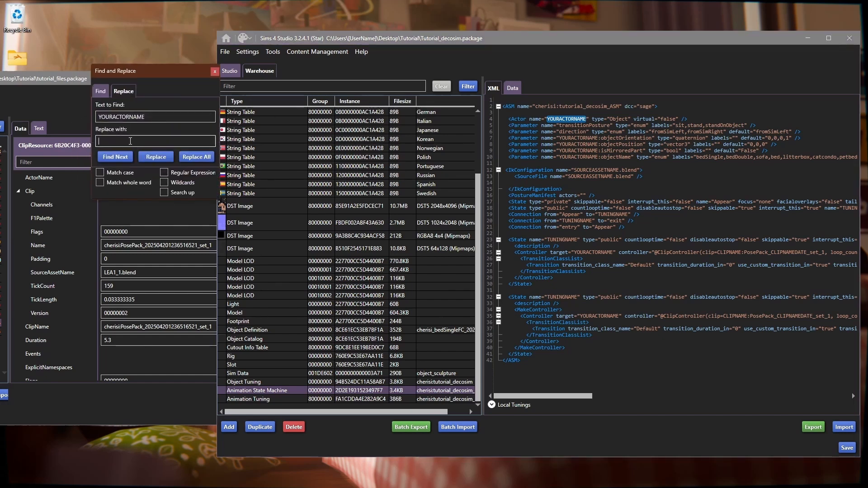
text(lea)
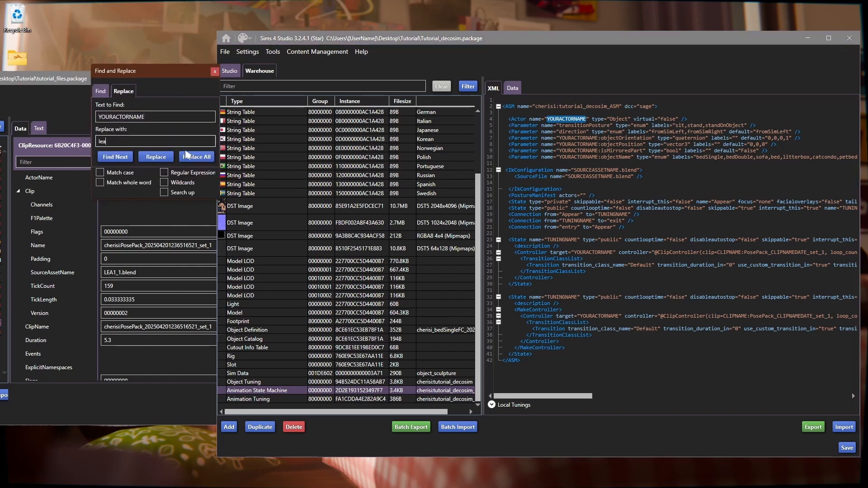
click(196, 157)
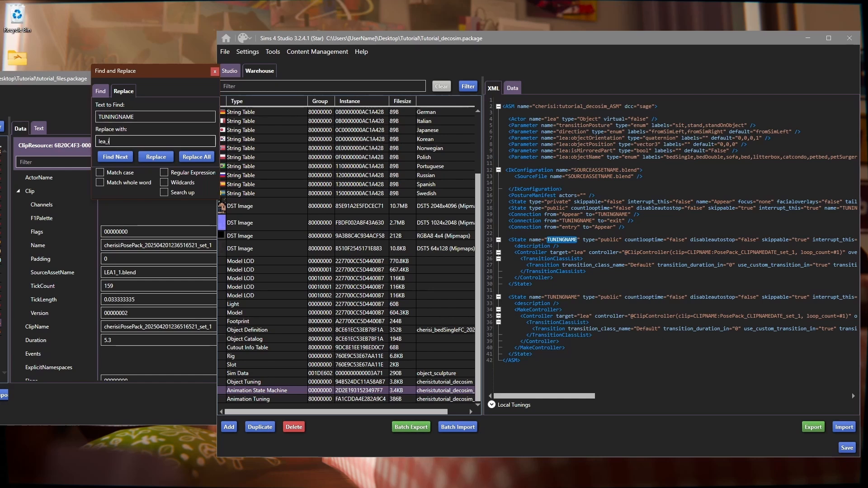
text(dle)
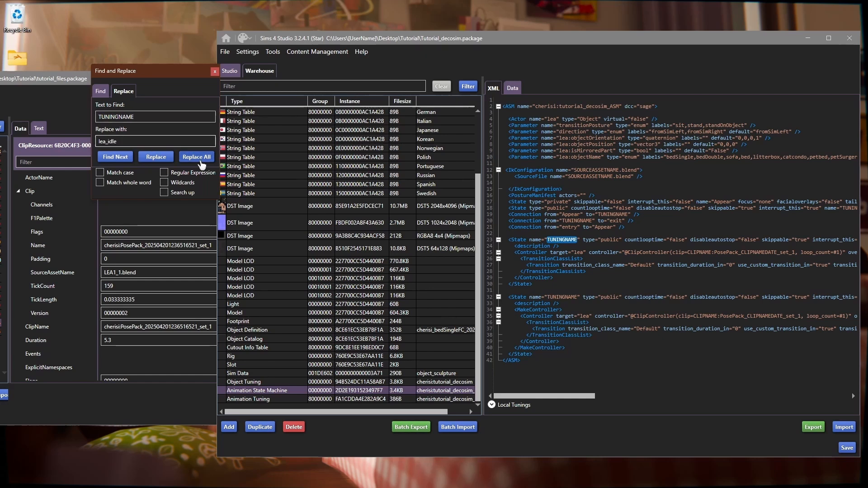
click(195, 156)
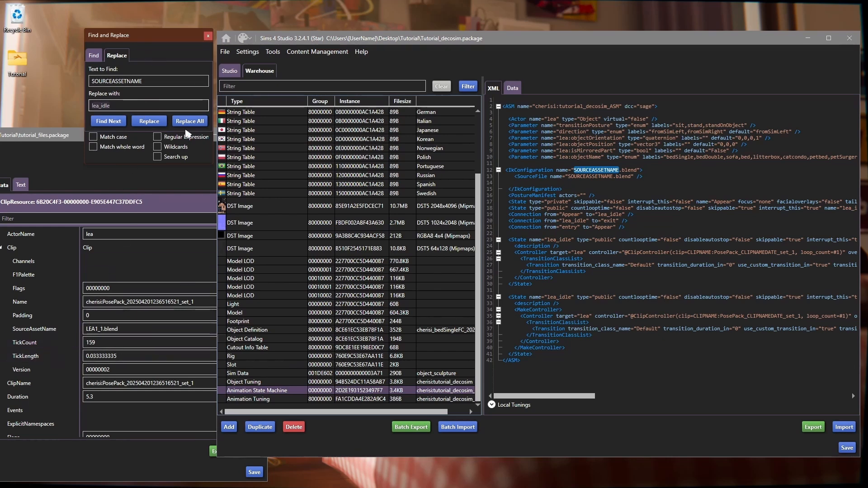
mouse_move(60, 118)
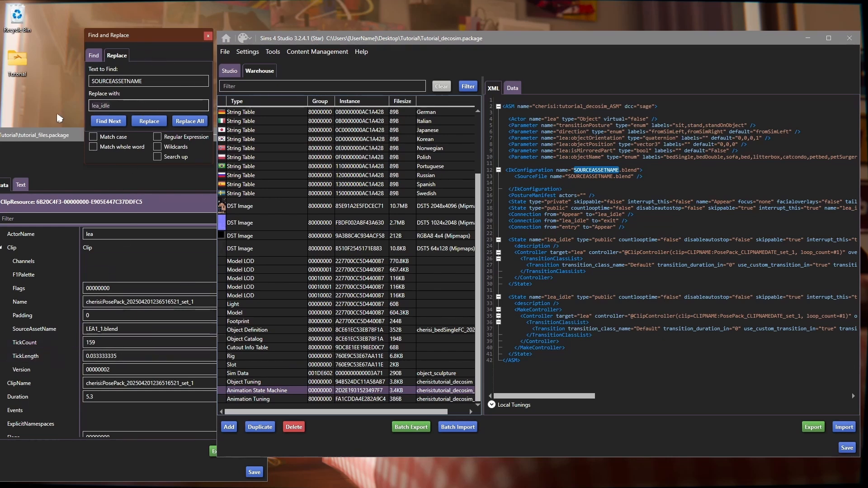
- Replace all SOURCEASSETNAME with LEA1_1 in the state machine XML and confirm
text(LEA_)
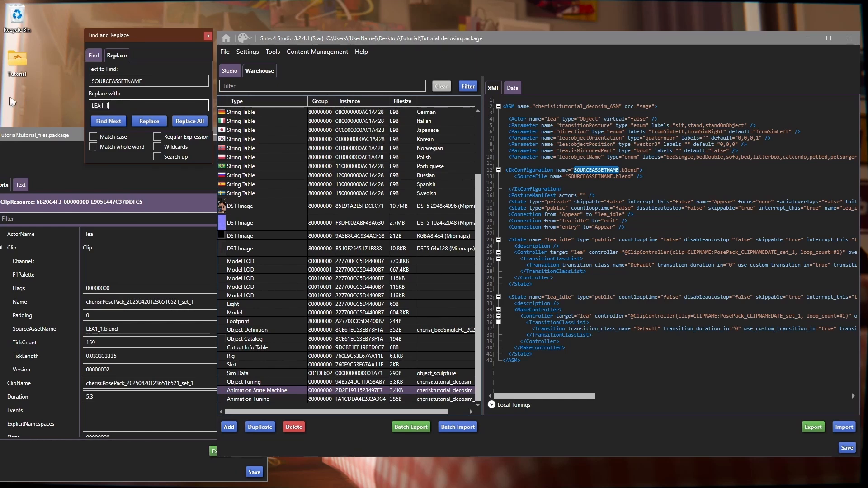
click(189, 120)
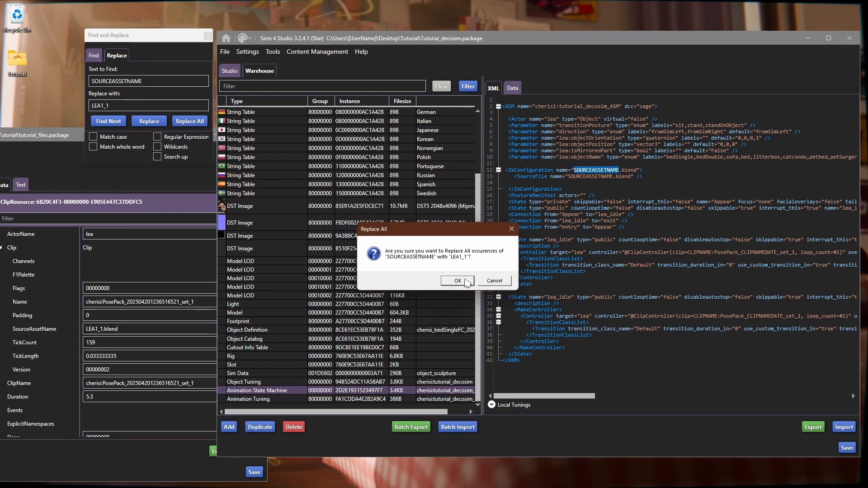
click(456, 280)
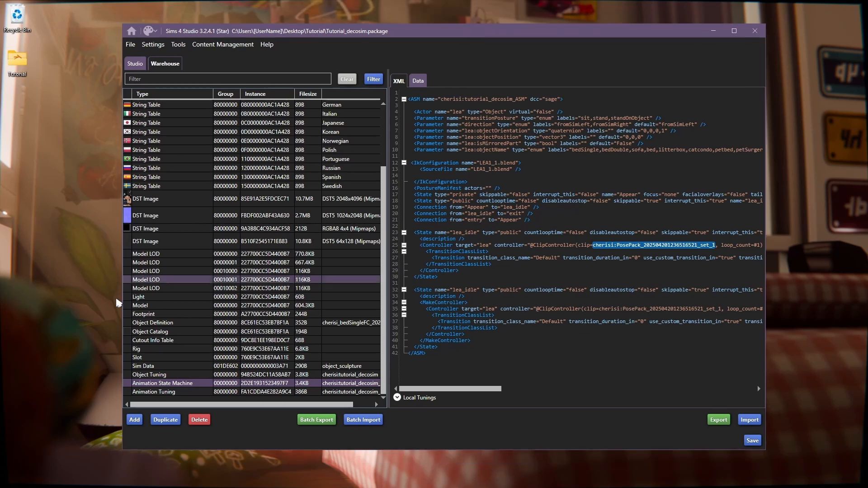
- Copy the decosim object tuning name into the object definition's Tuning field
click(148, 374)
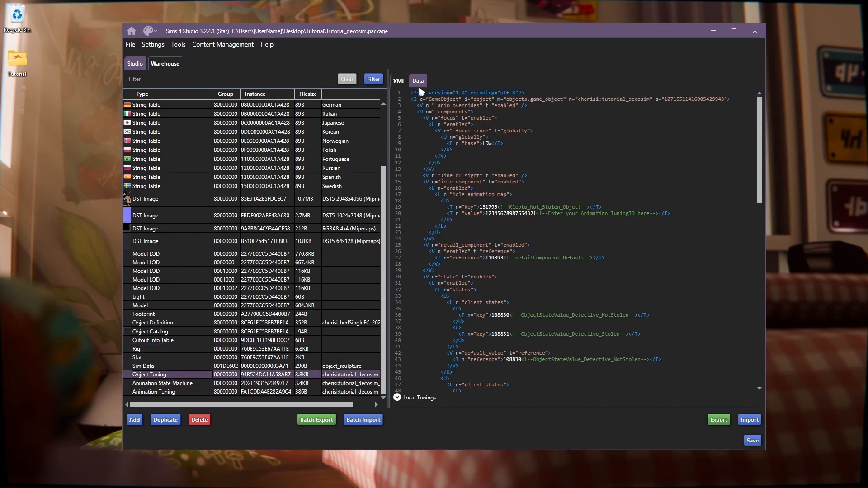
click(417, 80)
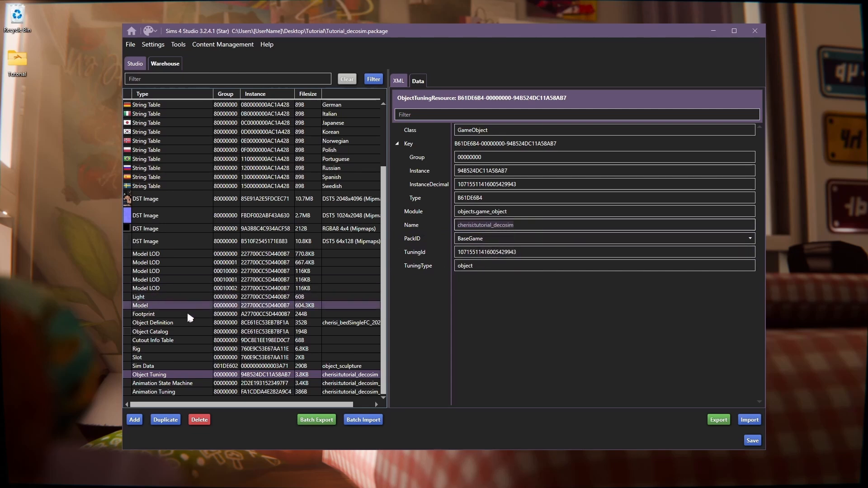
click(154, 322)
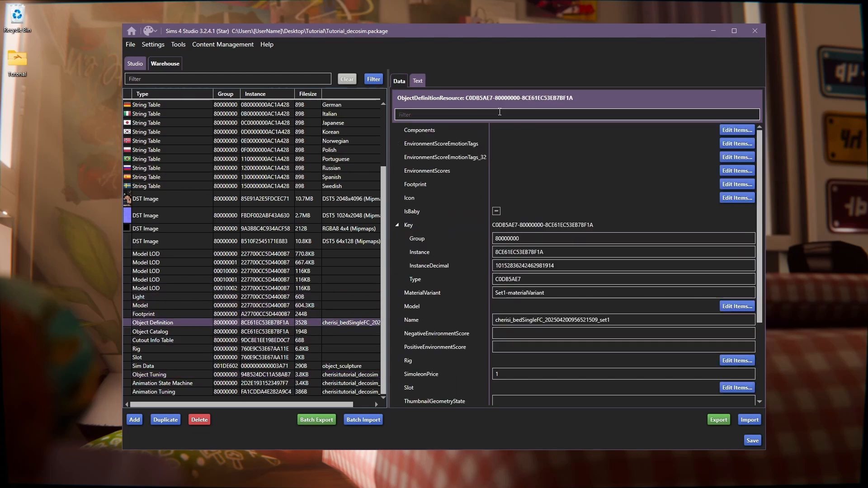
text(tun)
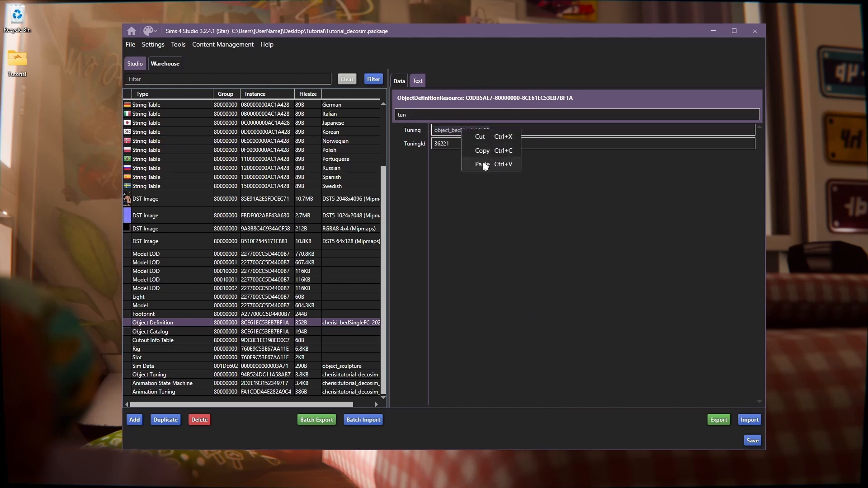
click(482, 163)
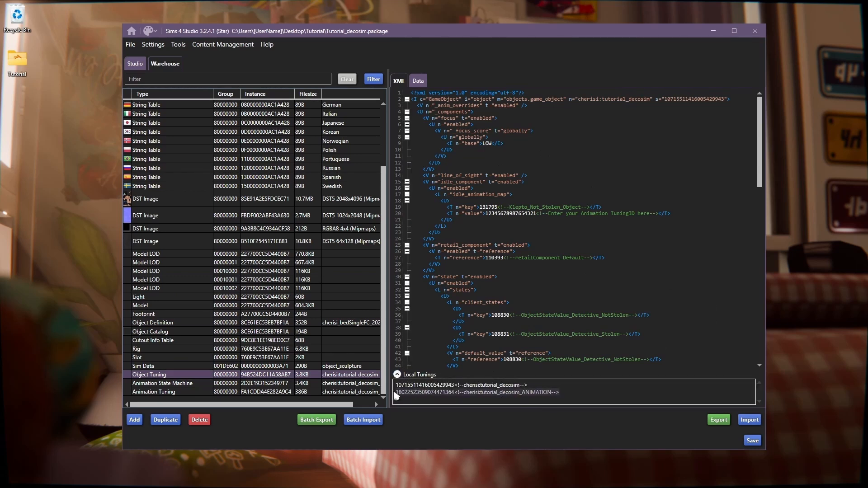
right_click(395, 395)
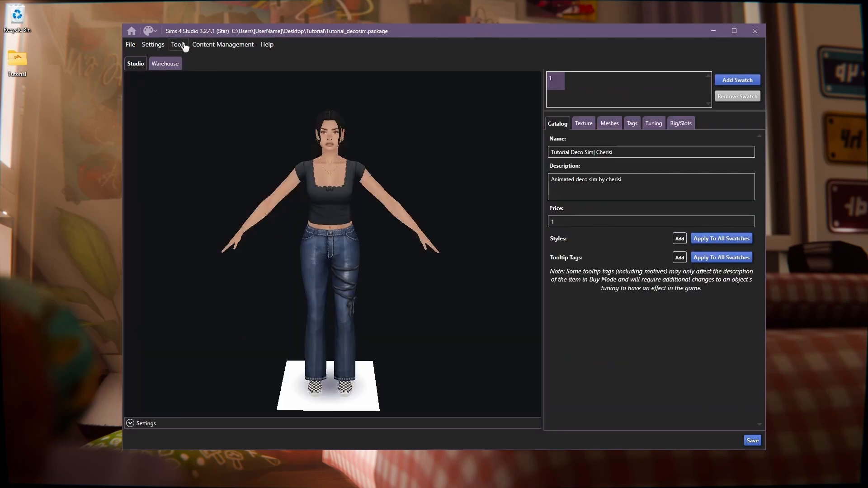
- Run Sync Rig changes to Slot, renumbering the object definition to instance 1E6B8DFEA488A677
click(222, 44)
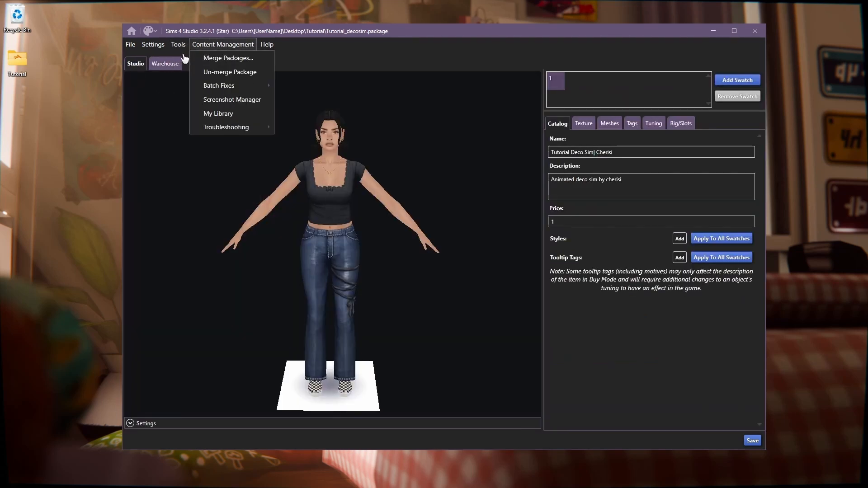
click(178, 44)
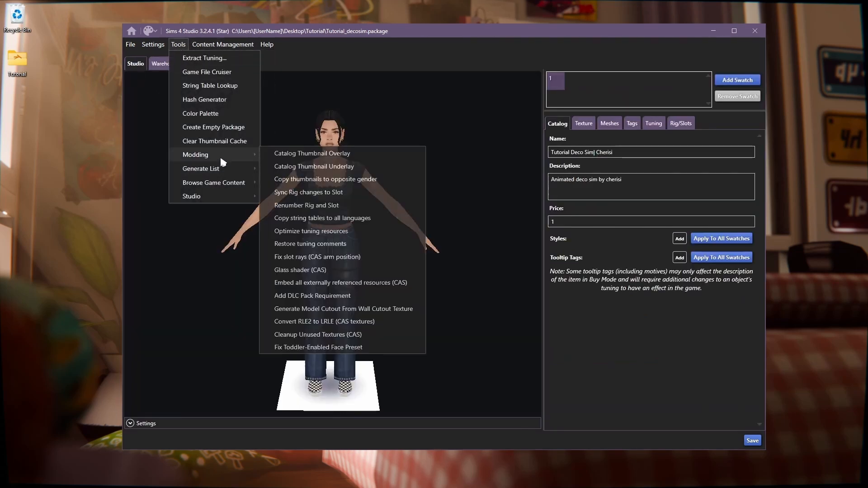
click(307, 192)
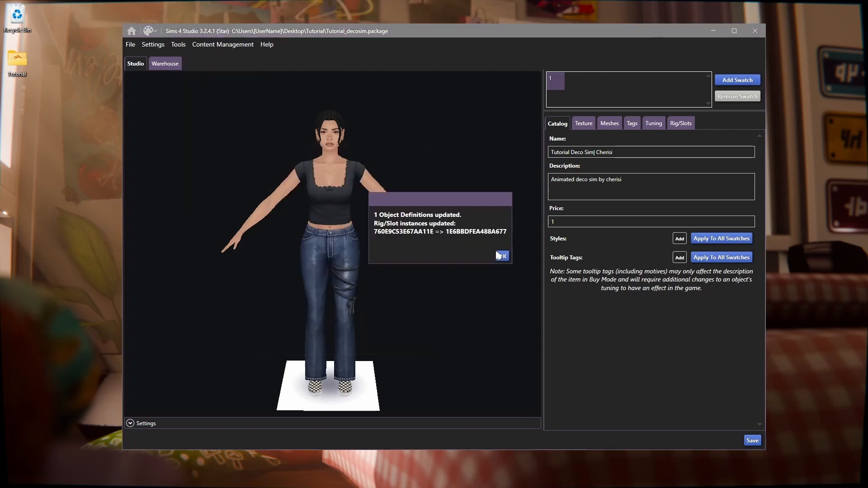
click(178, 45)
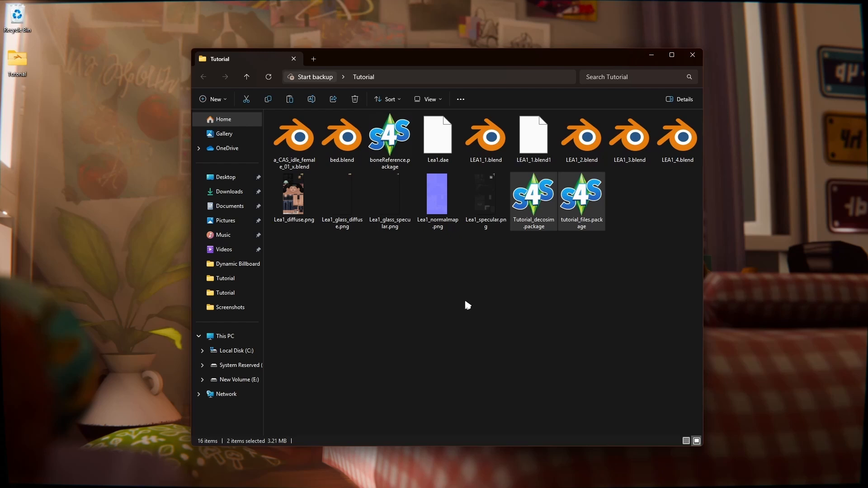
mouse_move(519, 272)
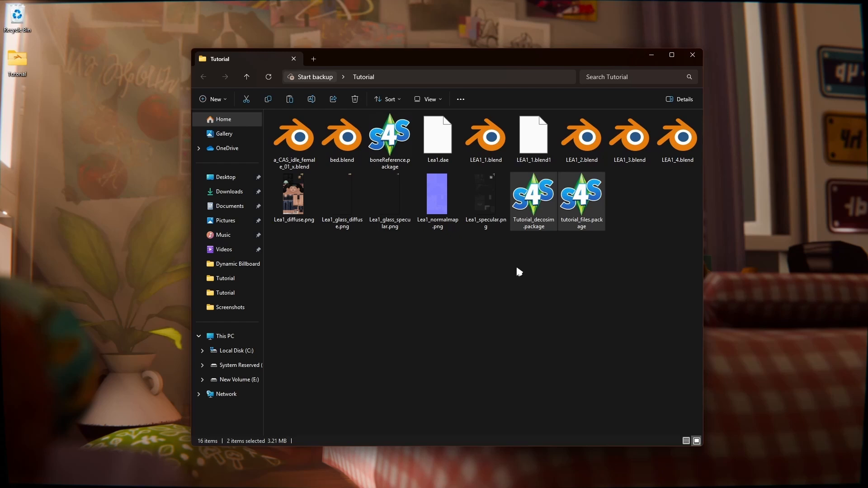